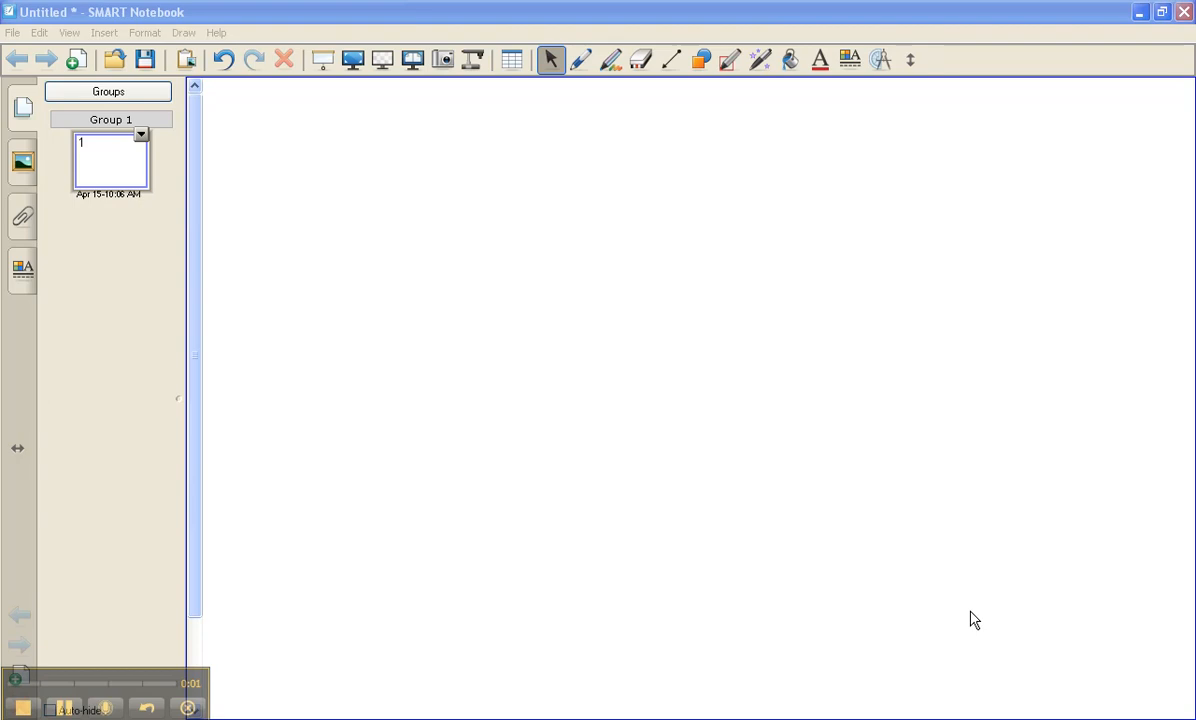
mouse_move(444, 58)
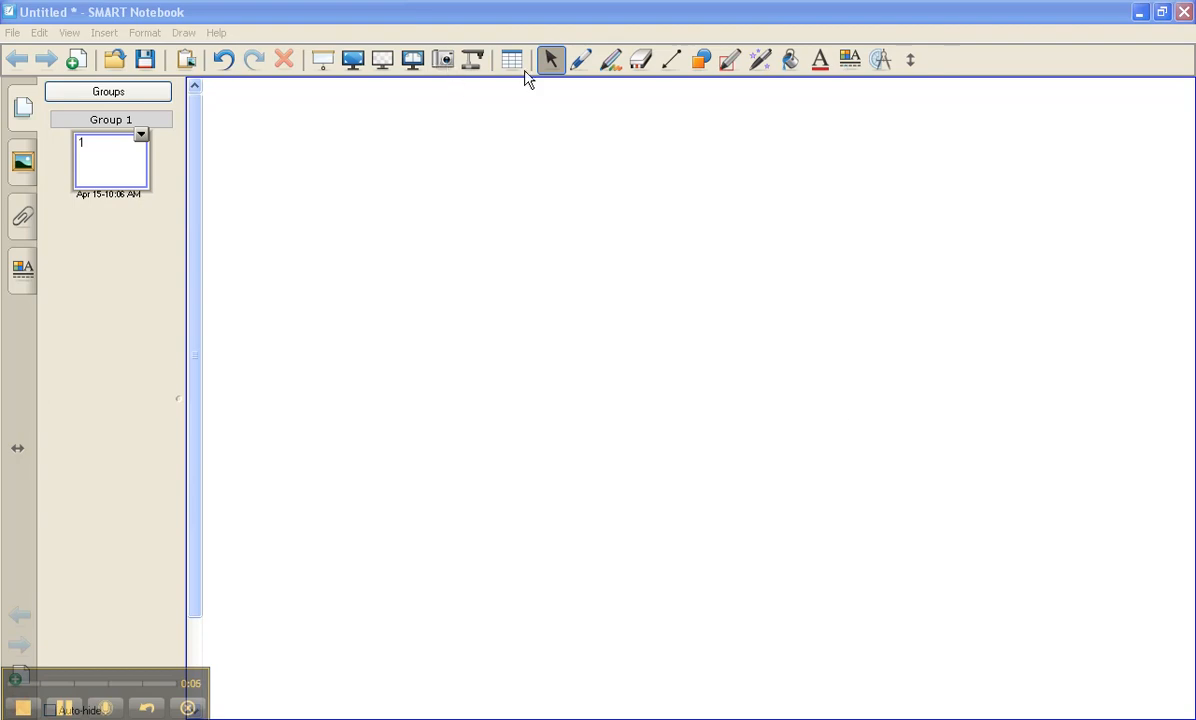
mouse_move(444, 60)
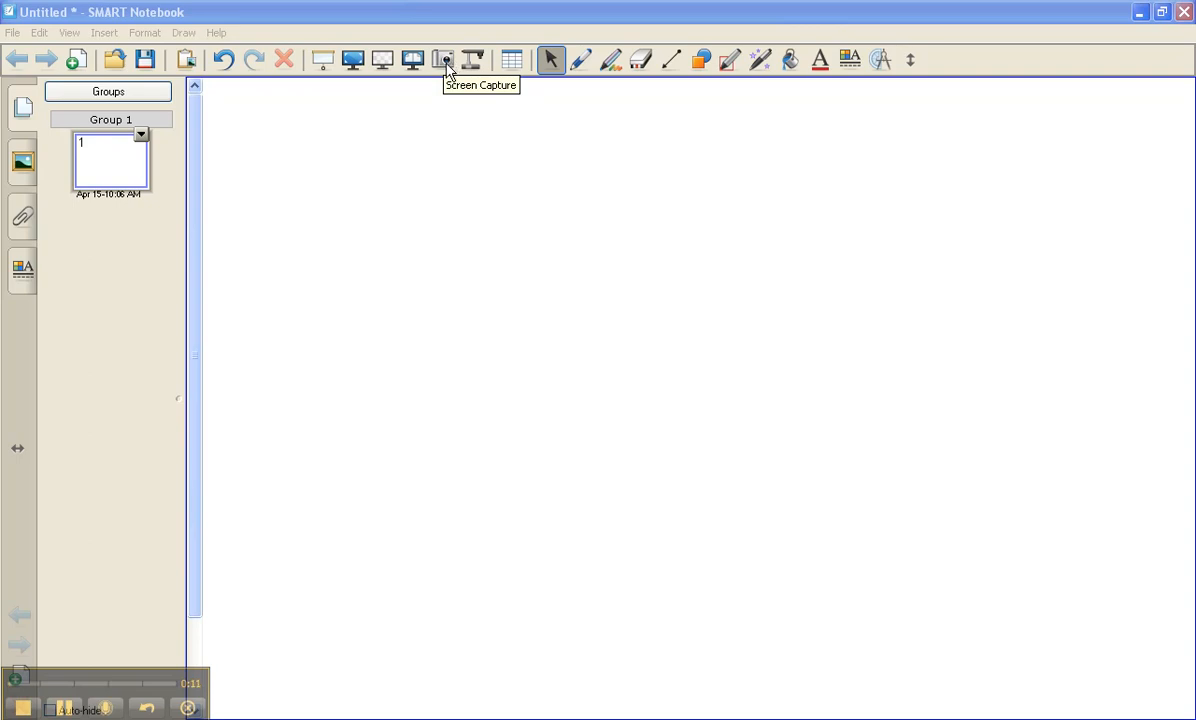
mouse_move(716, 396)
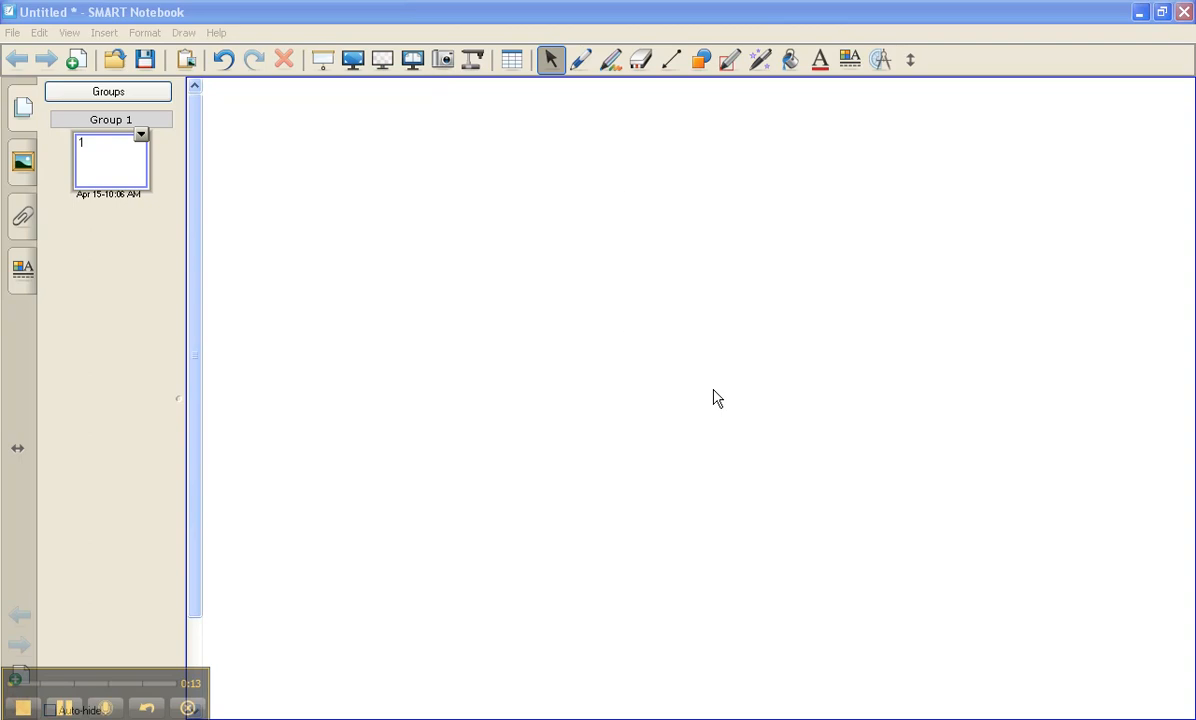
mouse_move(450, 82)
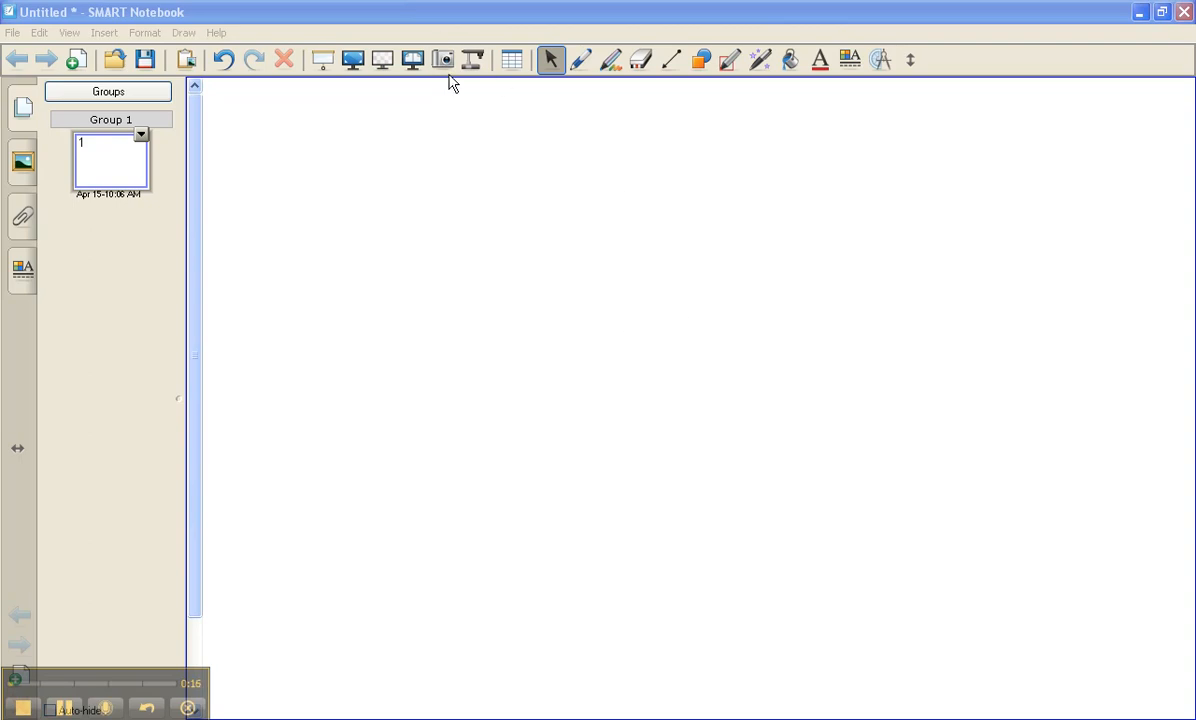
mouse_move(442, 60)
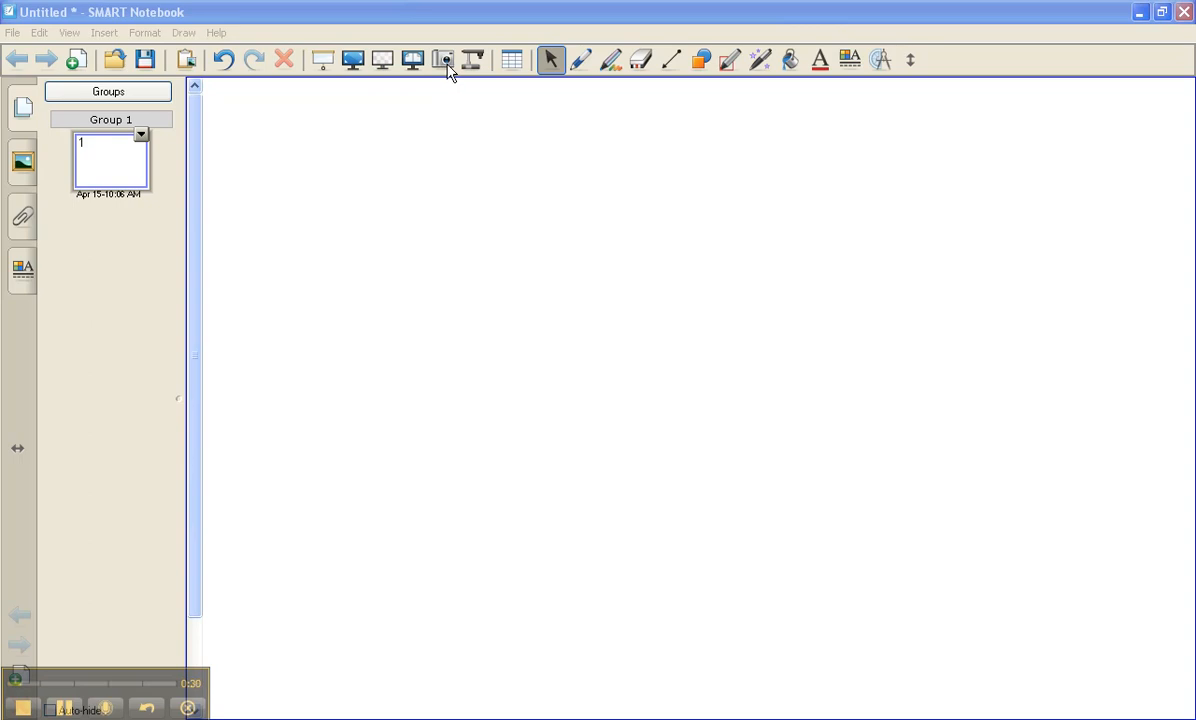
mouse_move(450, 74)
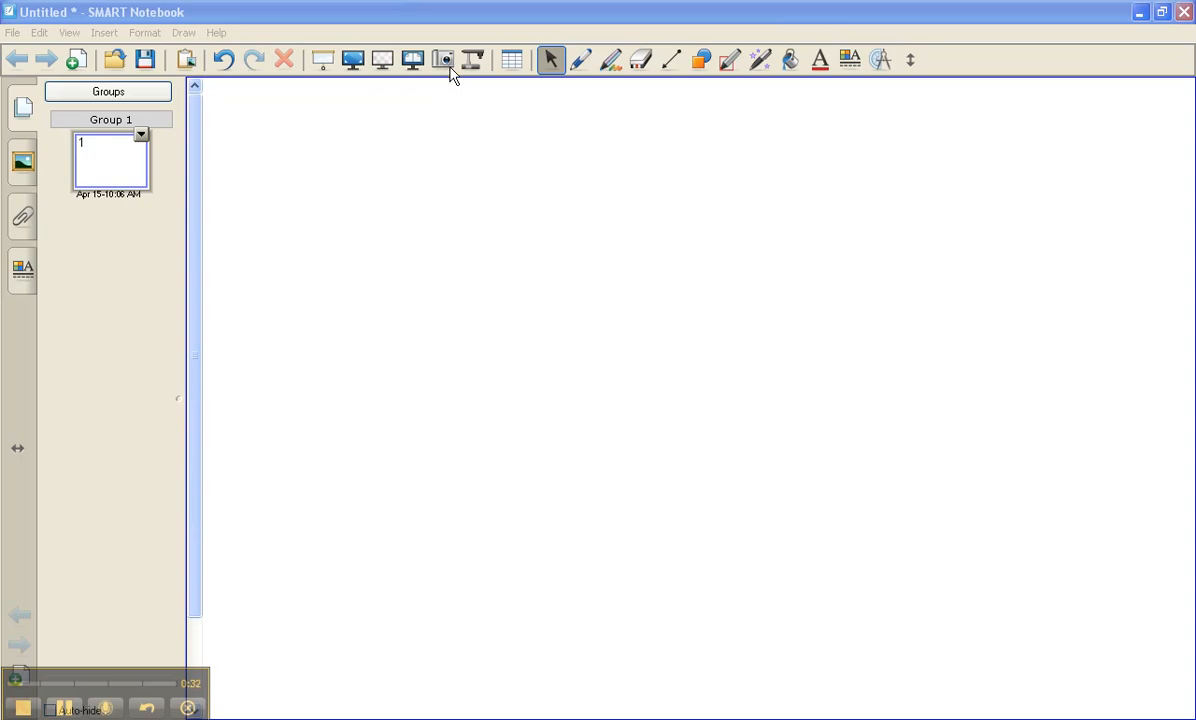
mouse_move(192, 360)
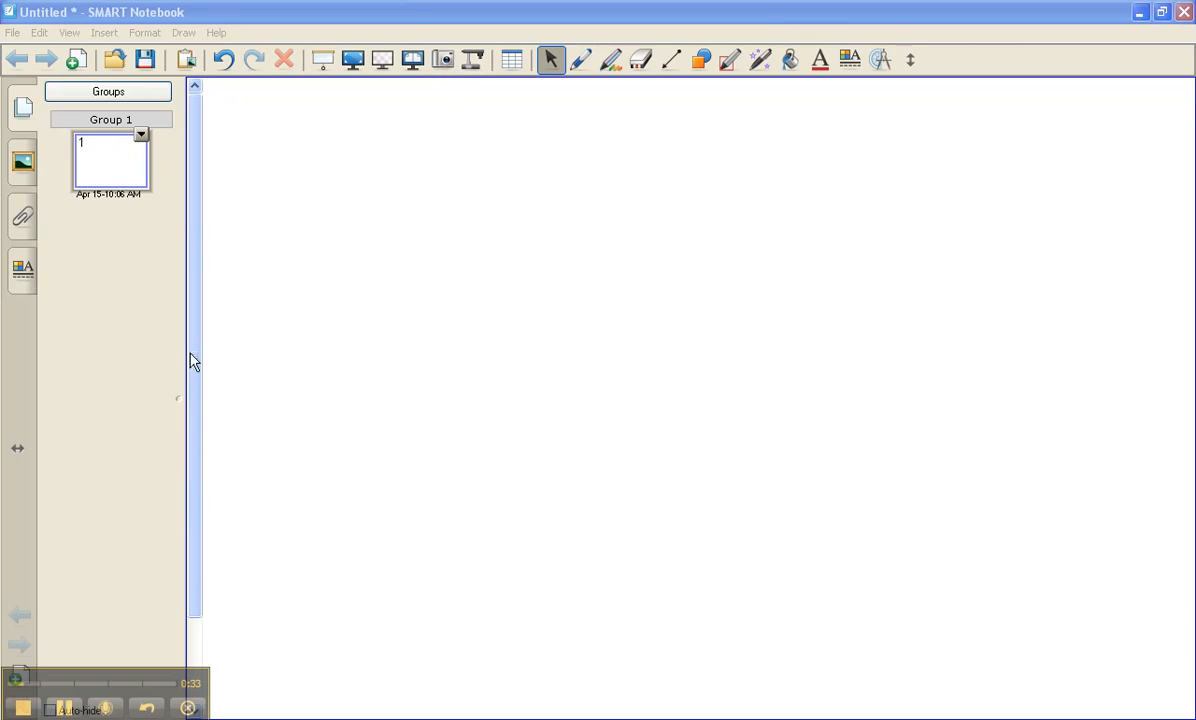
Step: From Start > My Computer, browse to the teacher guide folder and launch the Grade 5 PDF
left_click(40, 700)
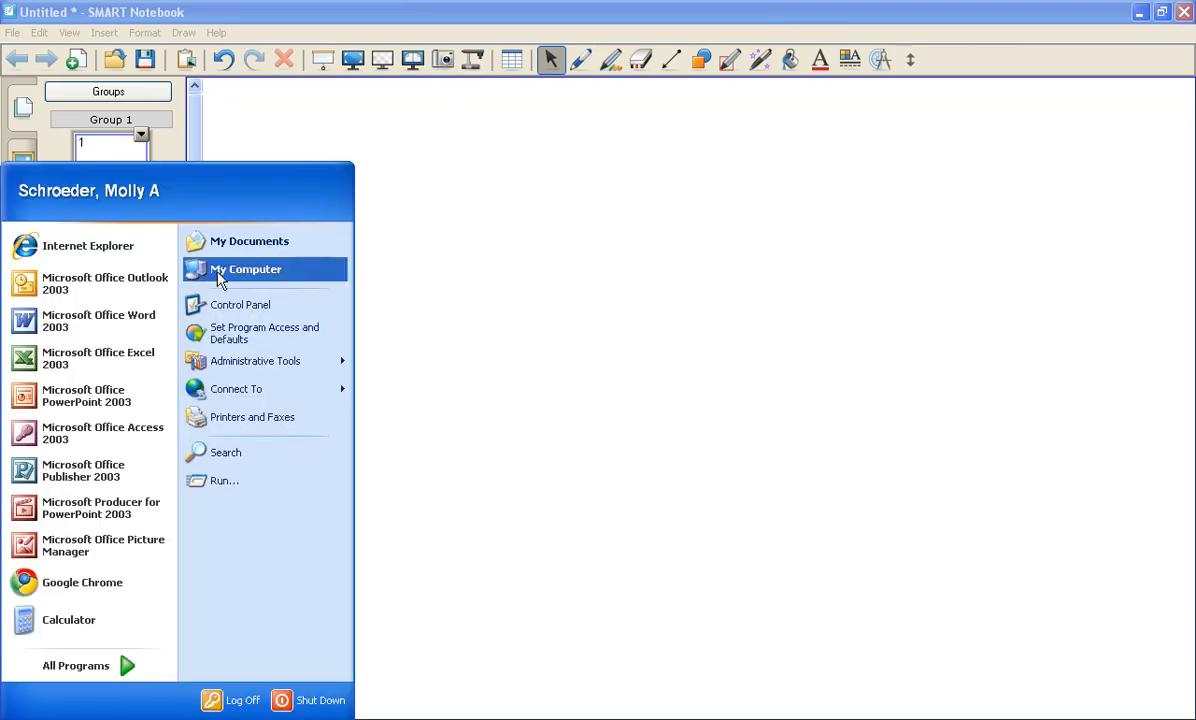
left_click(246, 268)
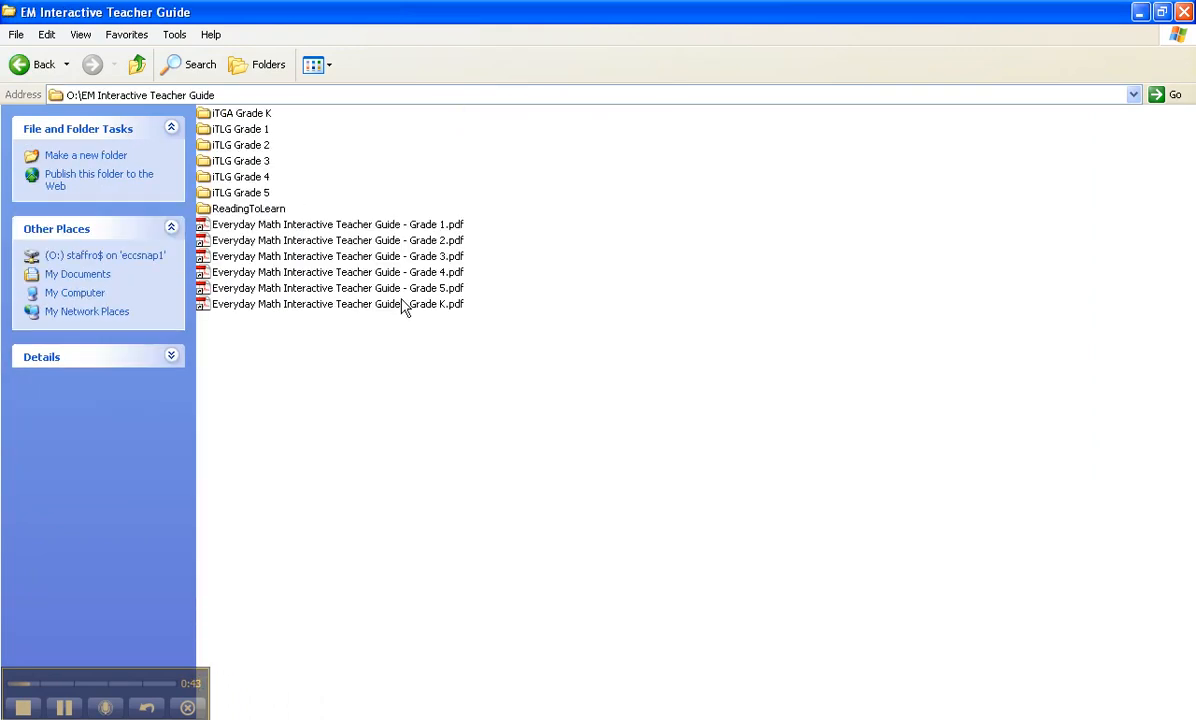
left_click(336, 288)
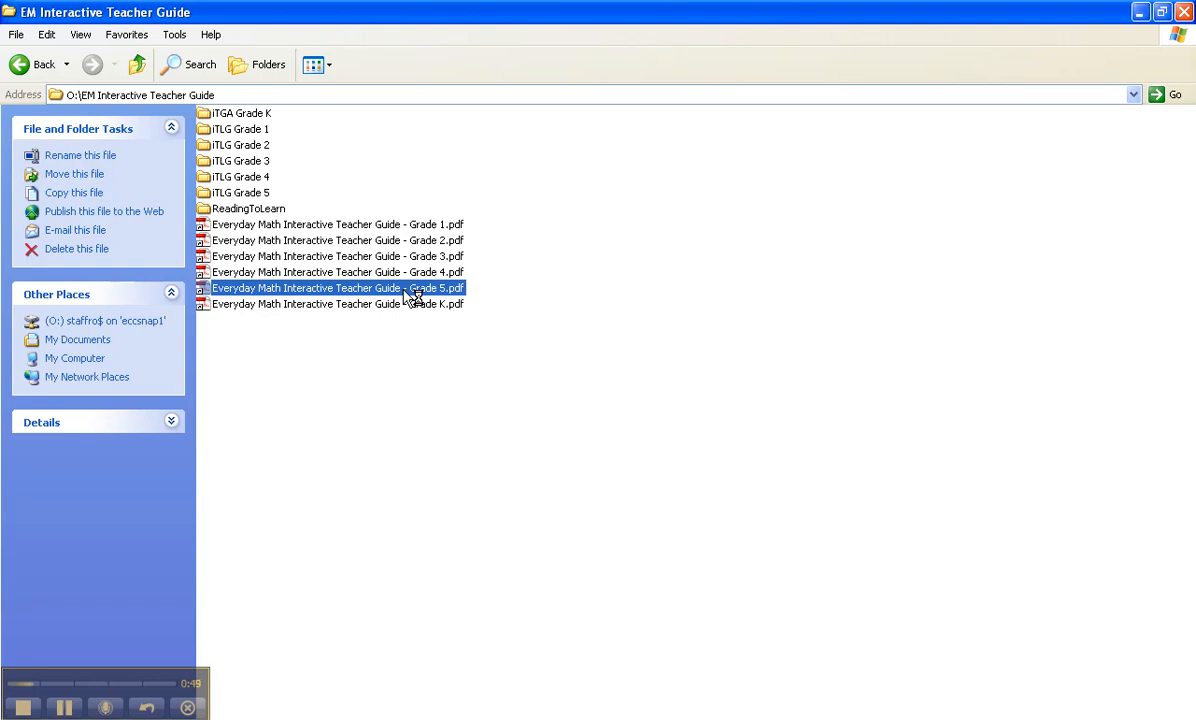
double_click(308, 288)
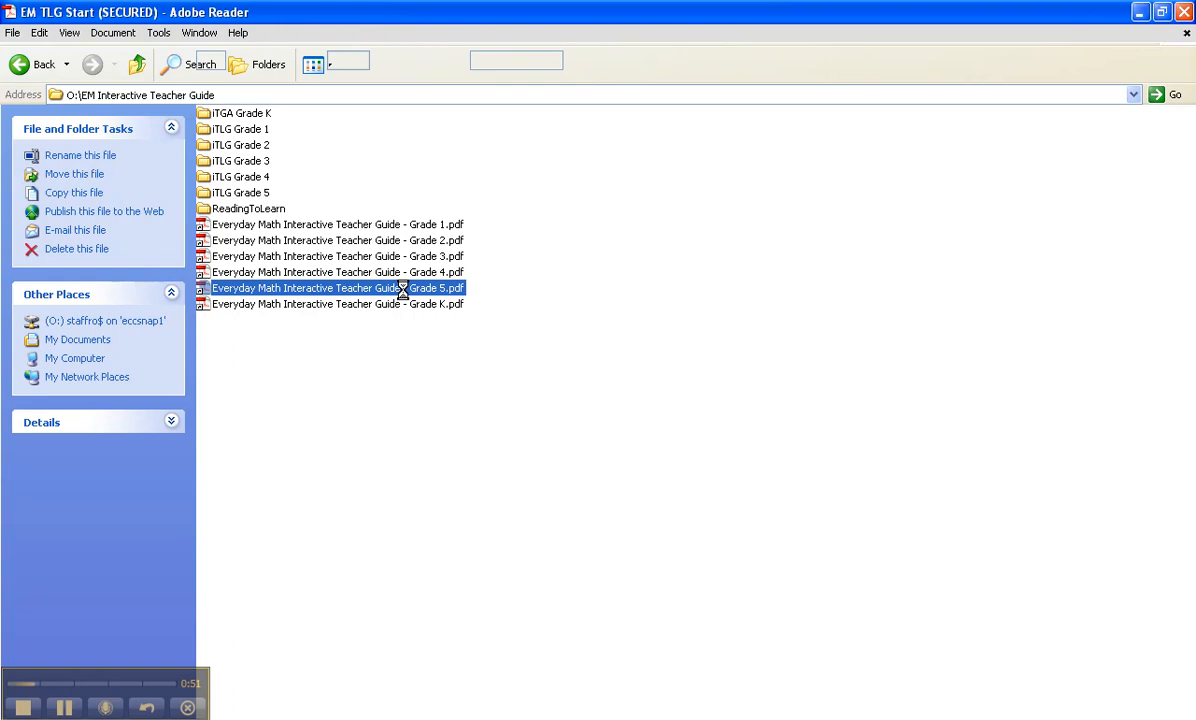
Step: Expand Resources and Student Math Journal bookmarks and jump to Unit 2: Estimation and Computation
double_click(336, 288)
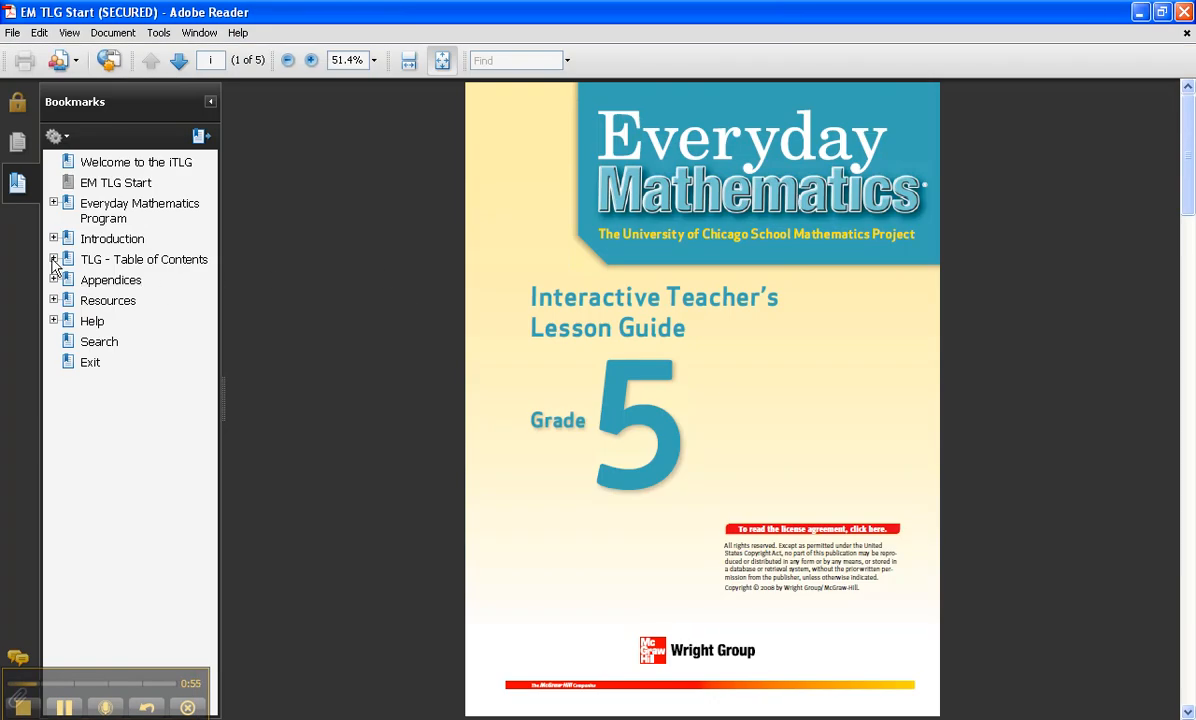
left_click(54, 300)
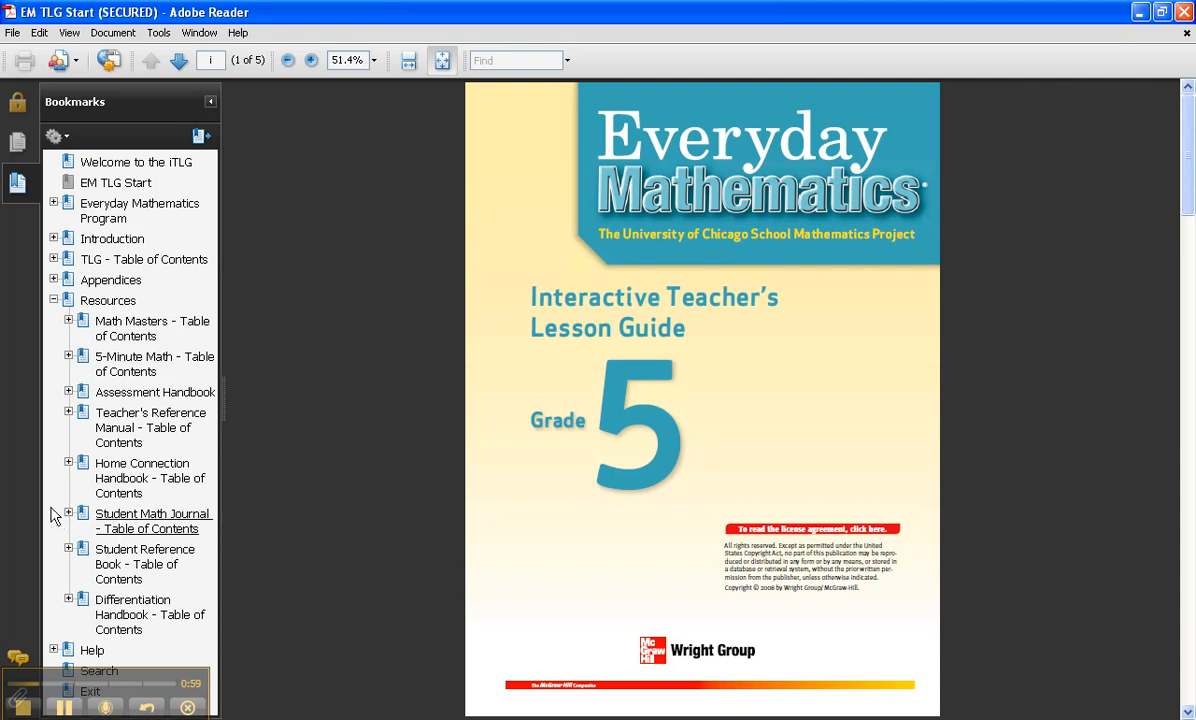
left_click(68, 512)
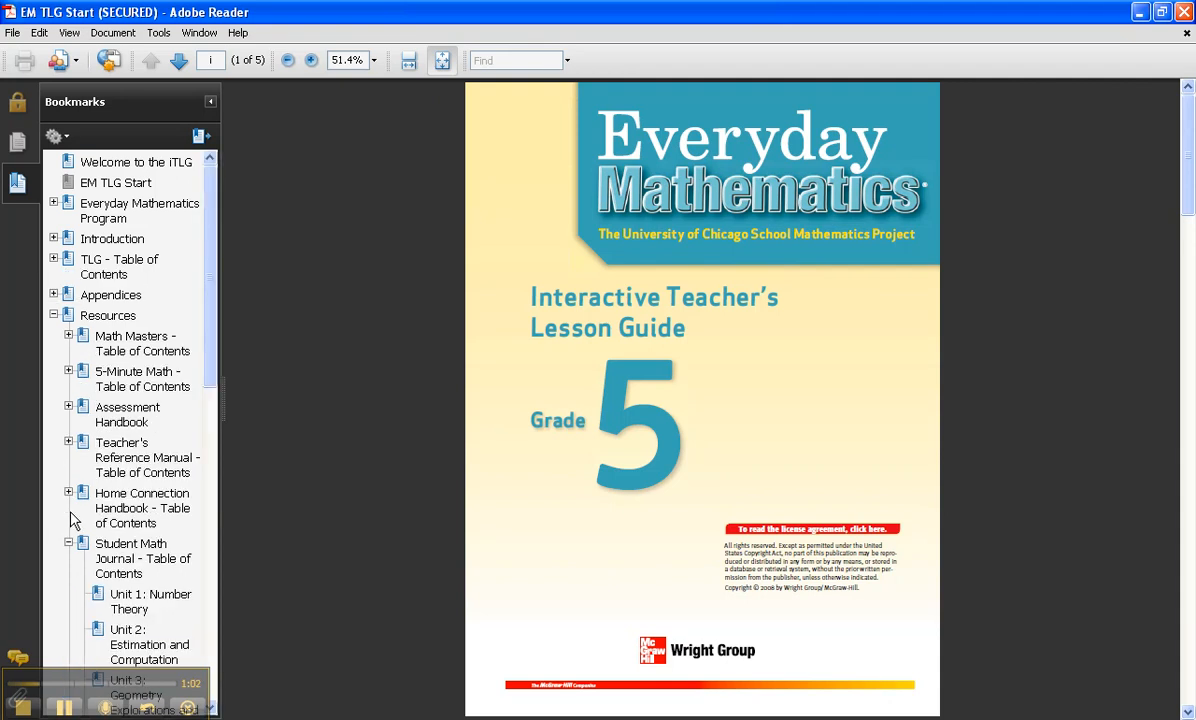
scroll("down", 3)
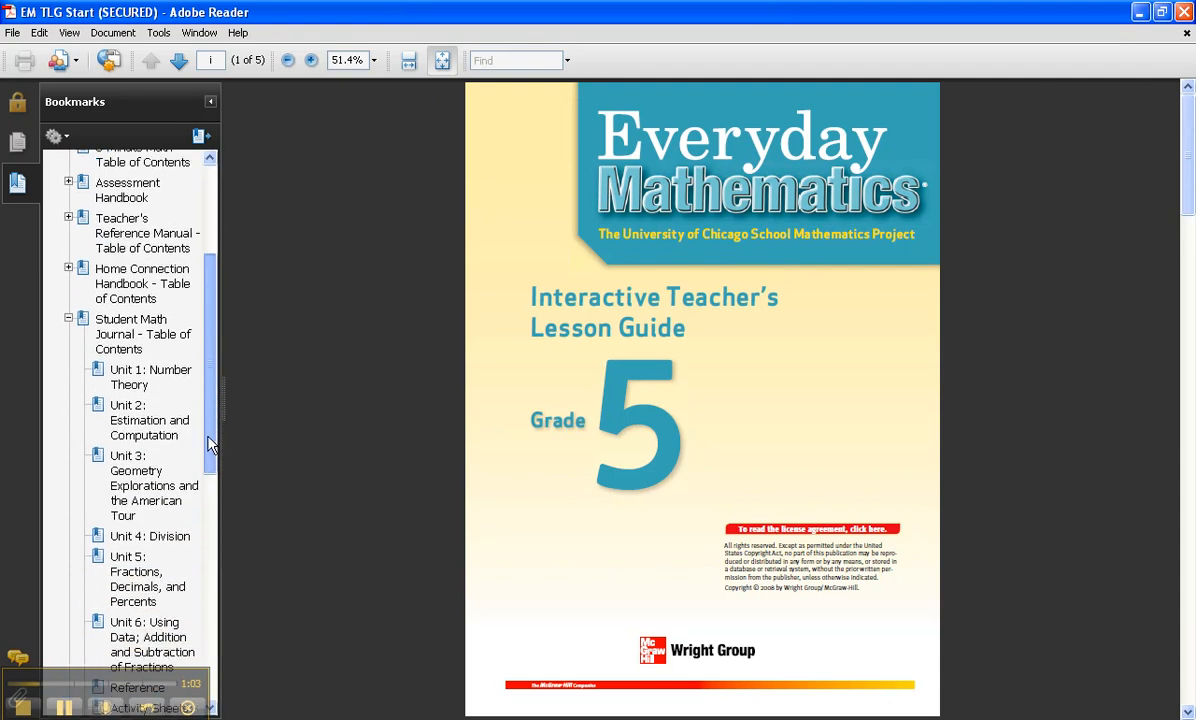
scroll("down", 3)
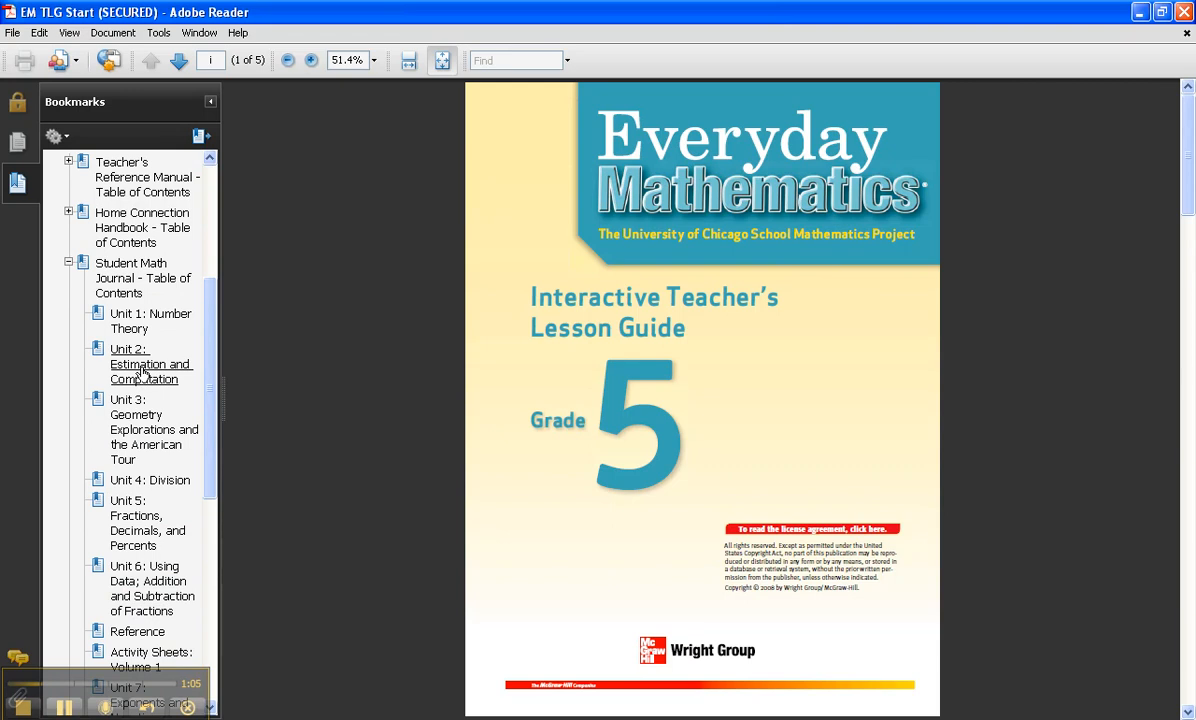
left_click(150, 364)
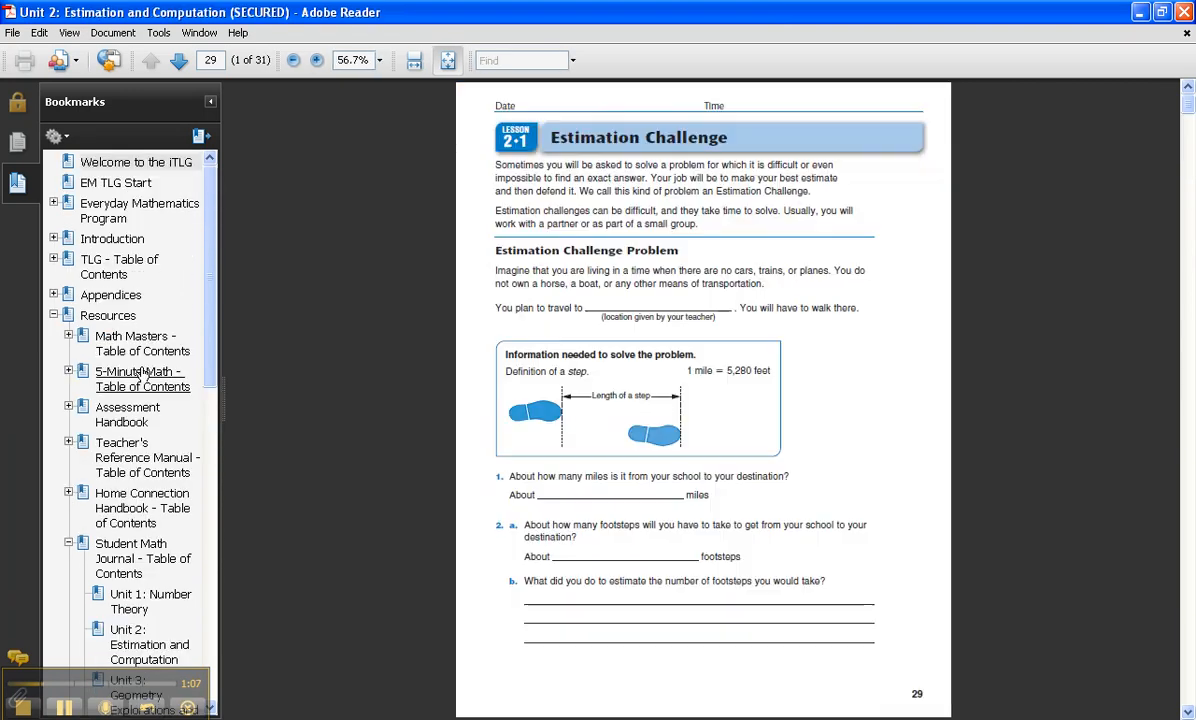
Step: Page forward through pages 30-32, then back to the Lesson 2-1 Math Boxes page 31
scroll("down", 3)
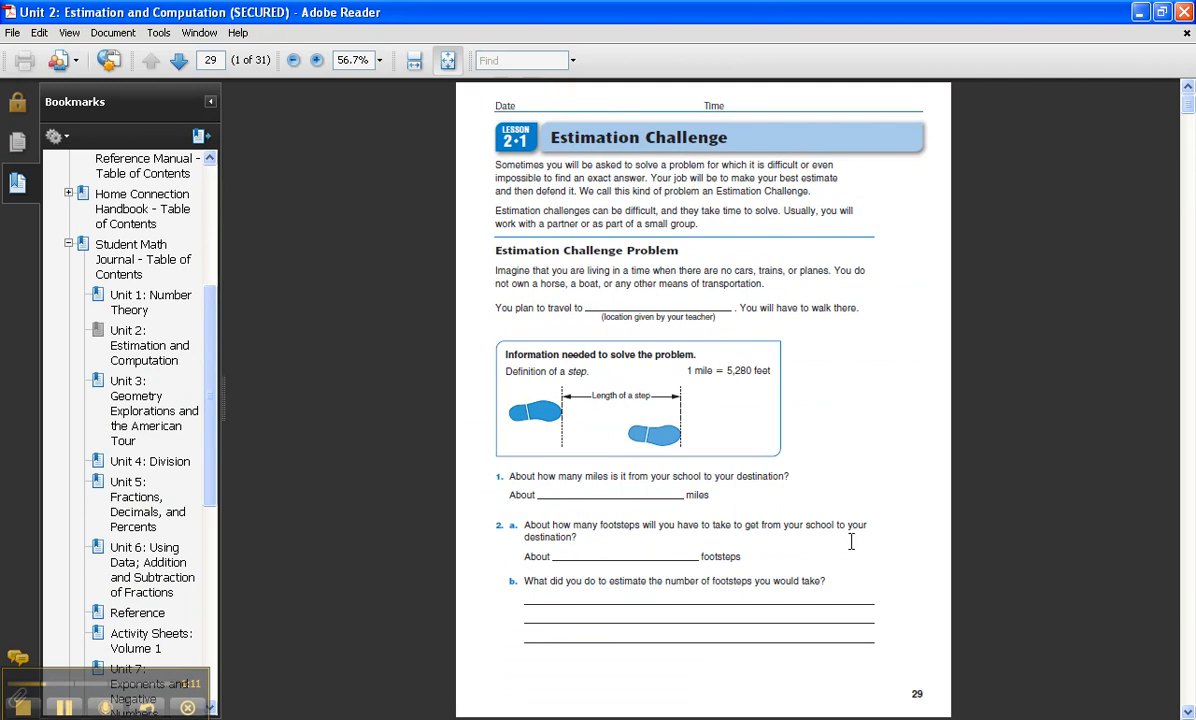
mouse_move(178, 60)
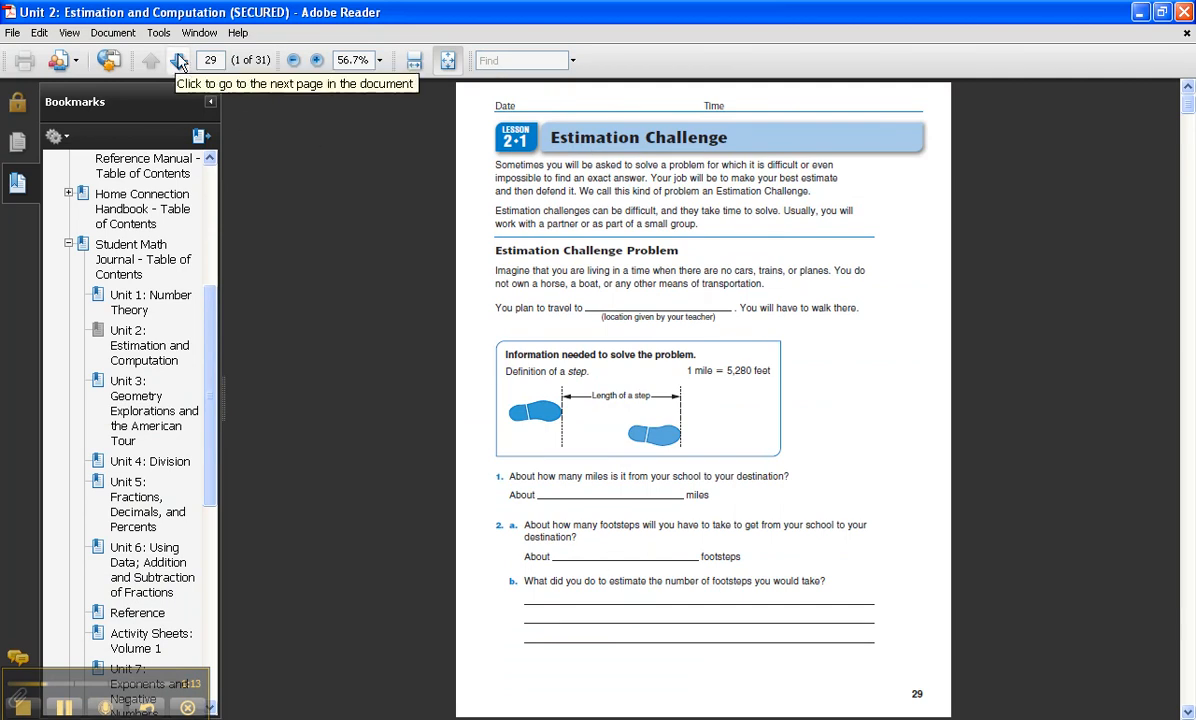
left_click(178, 60)
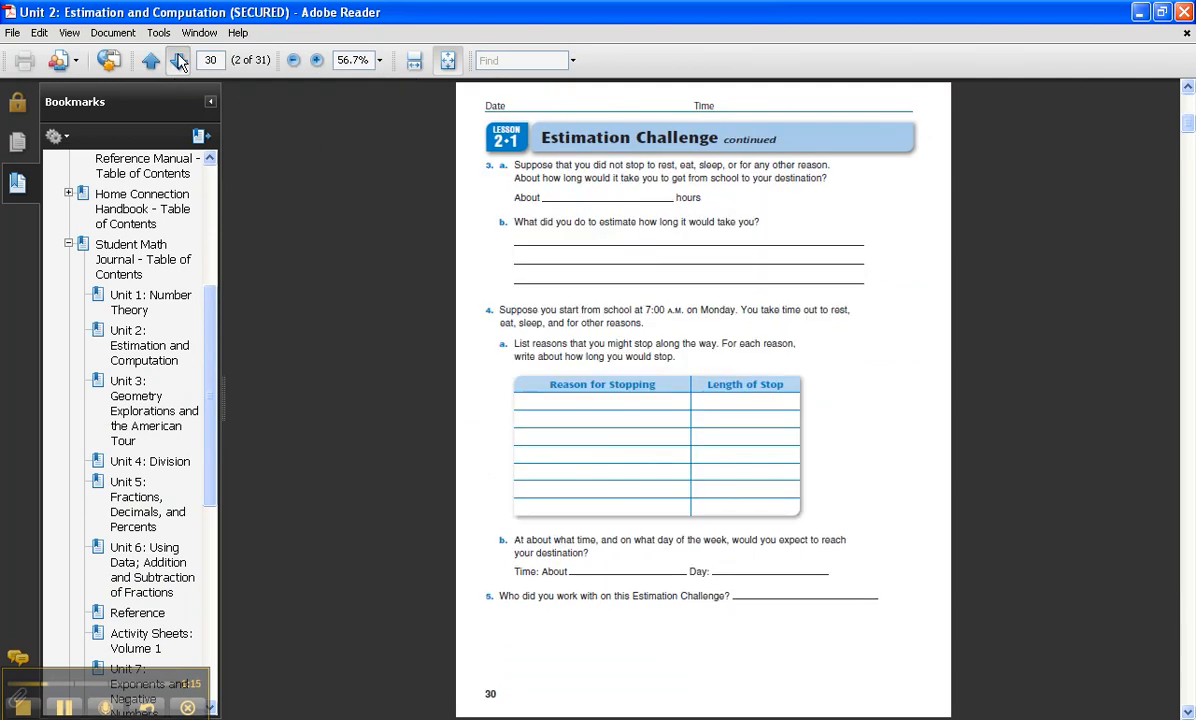
left_click(178, 60)
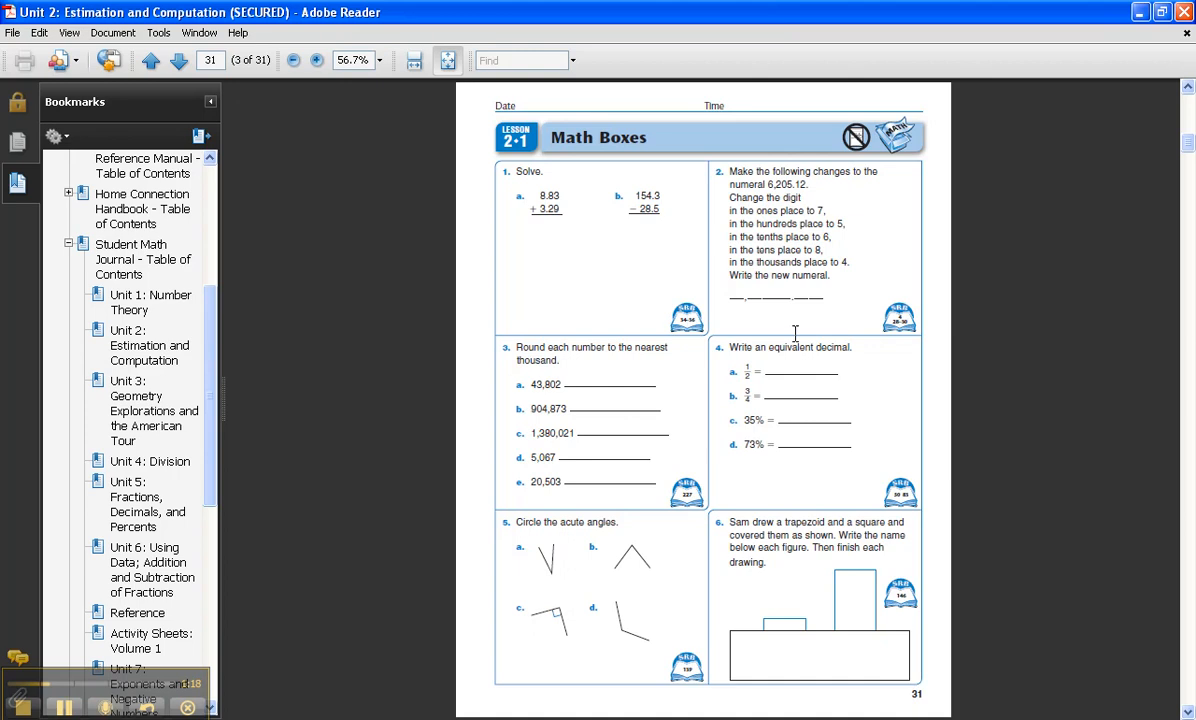
left_click(178, 60)
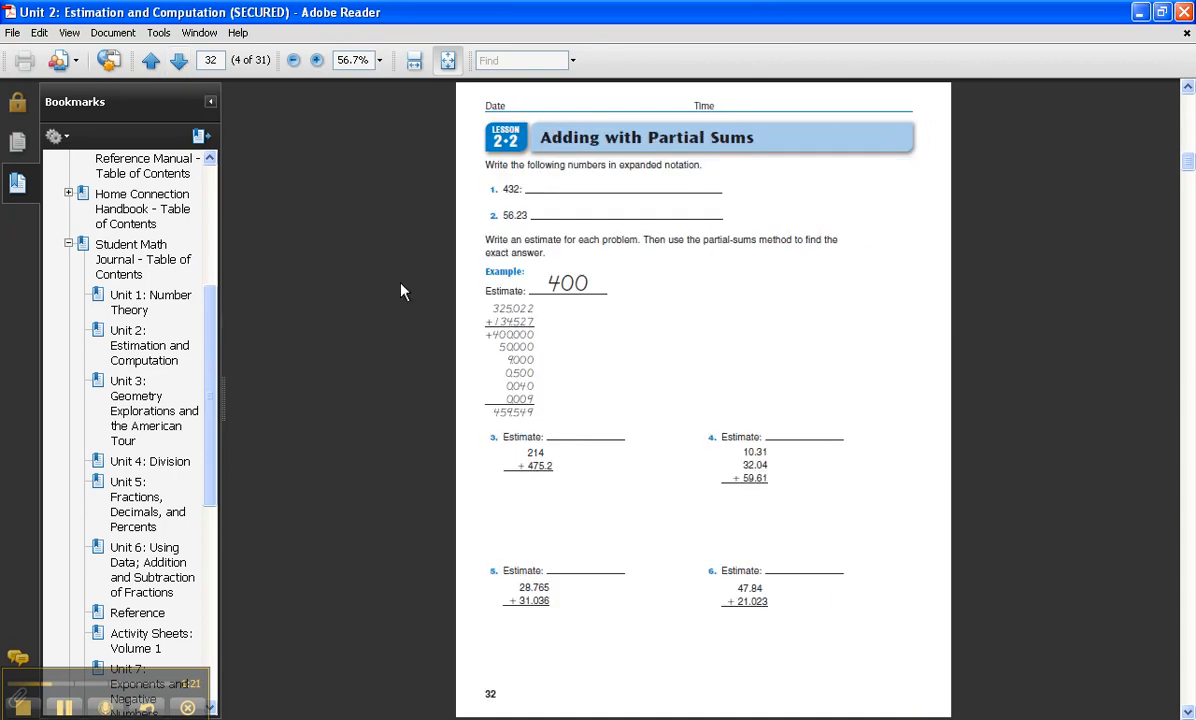
left_click(150, 60)
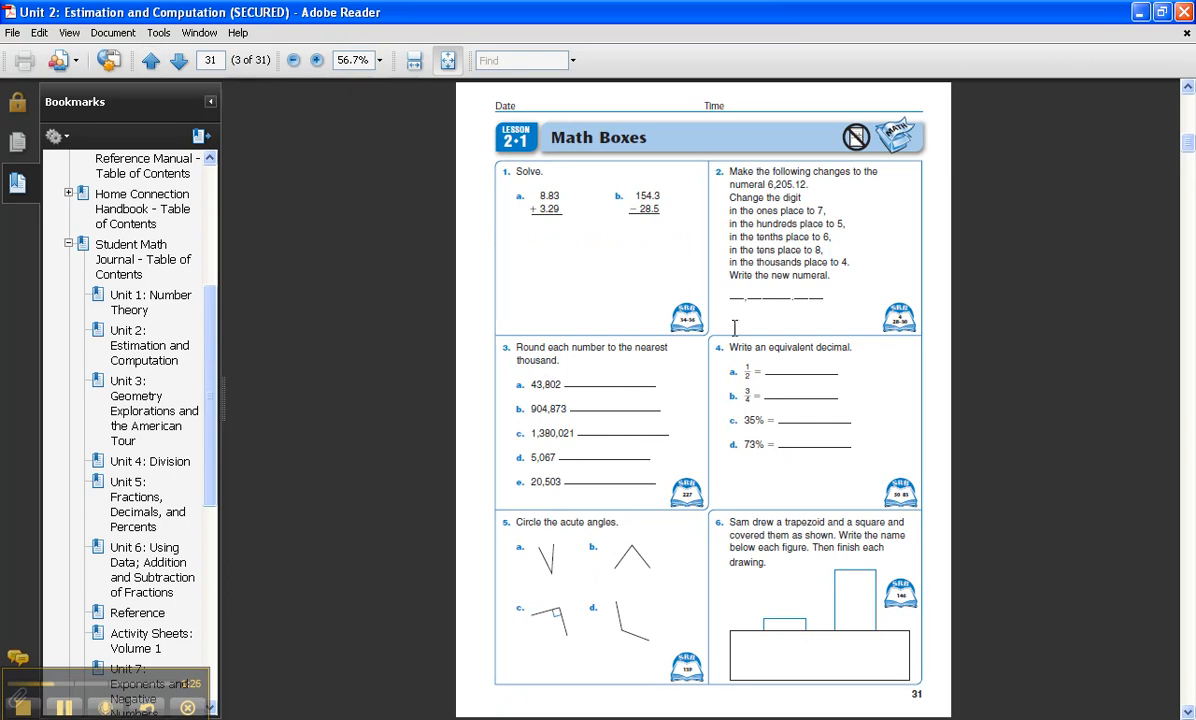
mouse_move(664, 452)
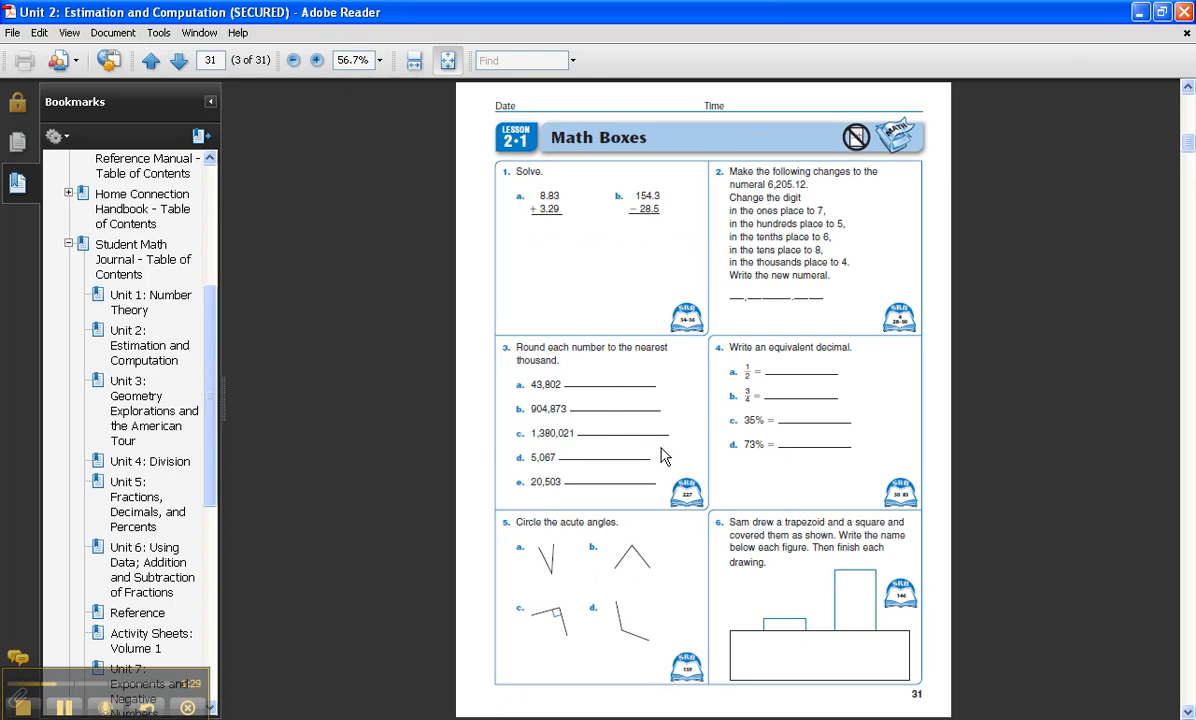
mouse_move(664, 458)
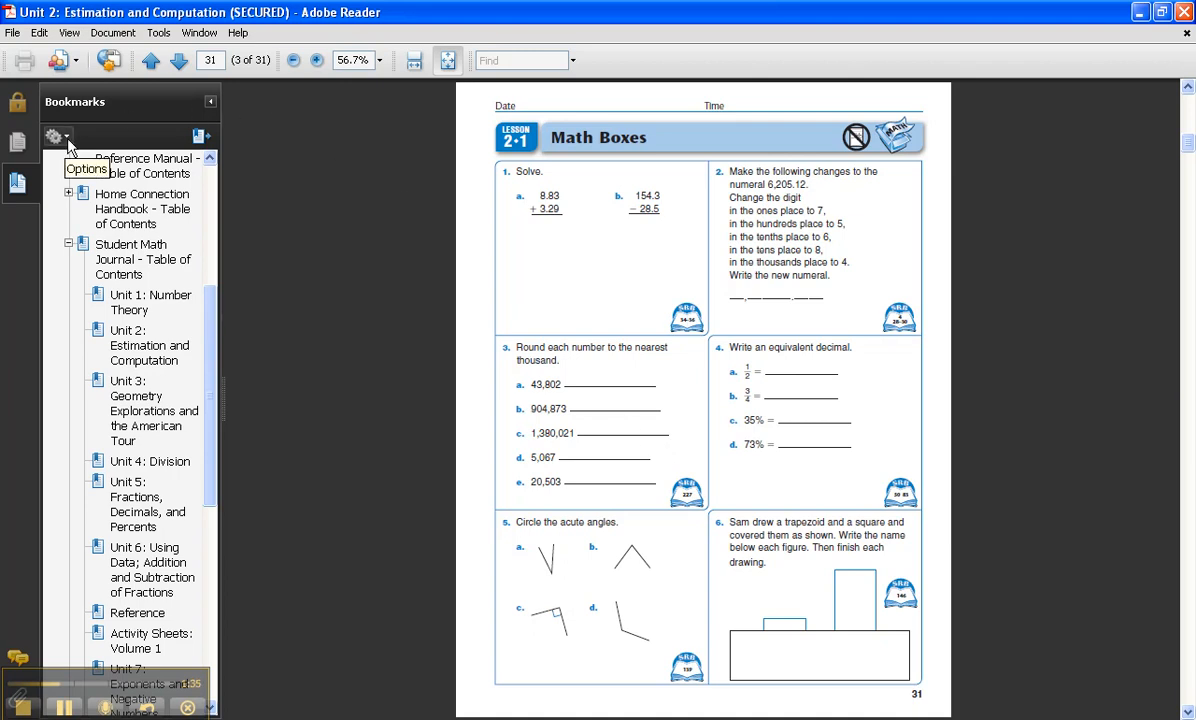
Step: Hide the bookmarks panel and magnify the Math Boxes page to 130% with the problems in view
left_click(210, 100)
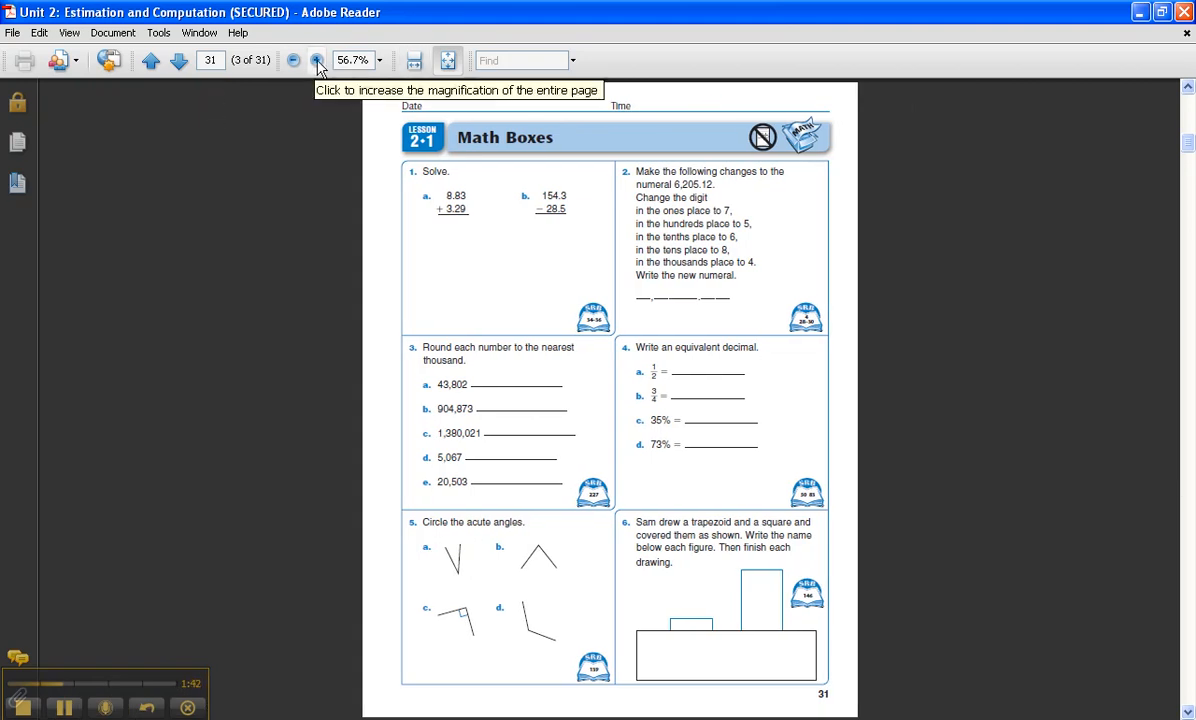
left_click(316, 60)
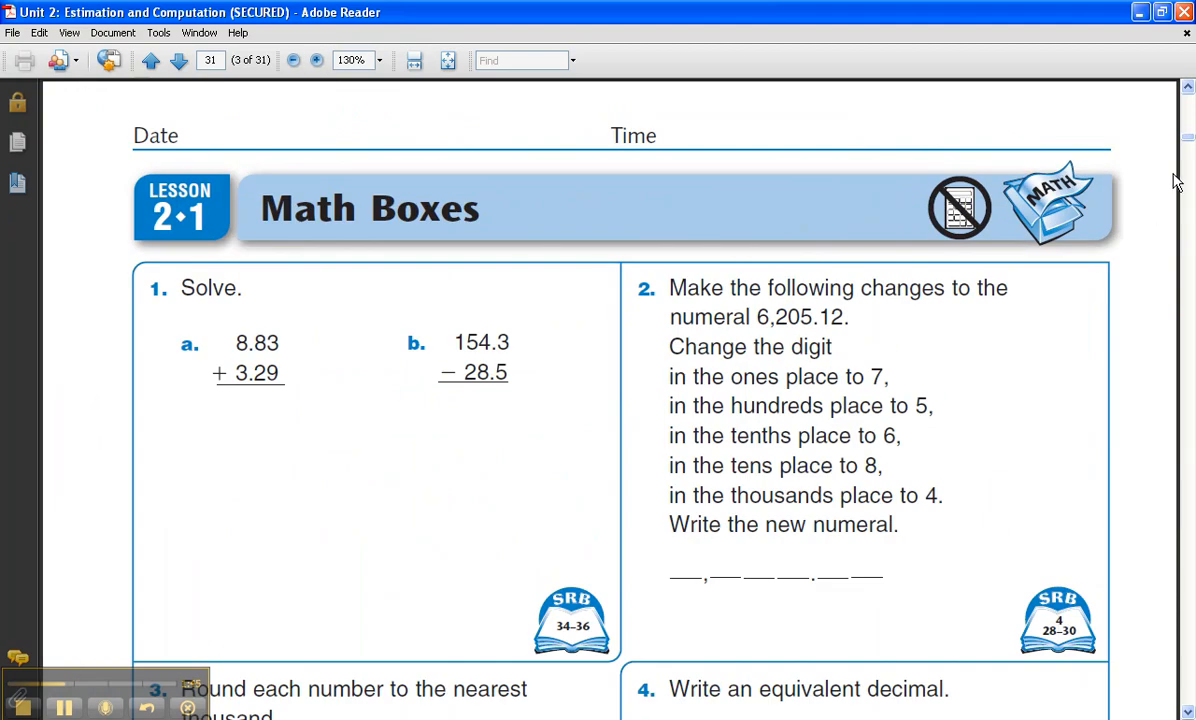
scroll("down", 3)
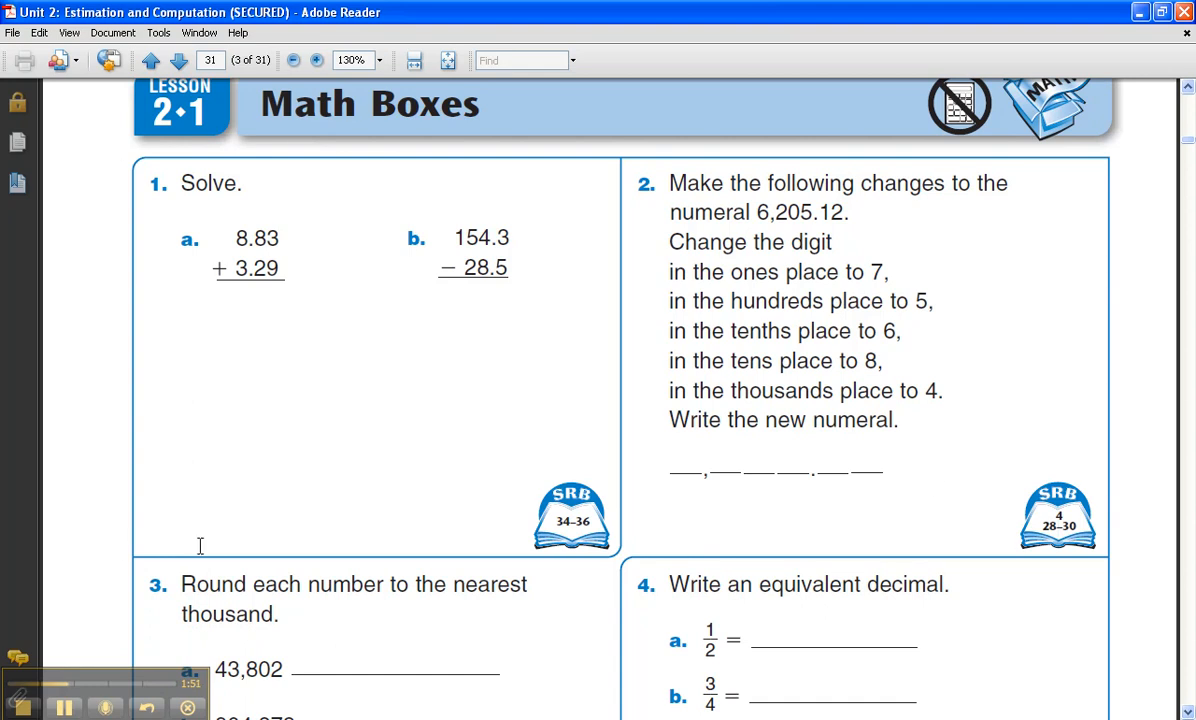
mouse_move(168, 188)
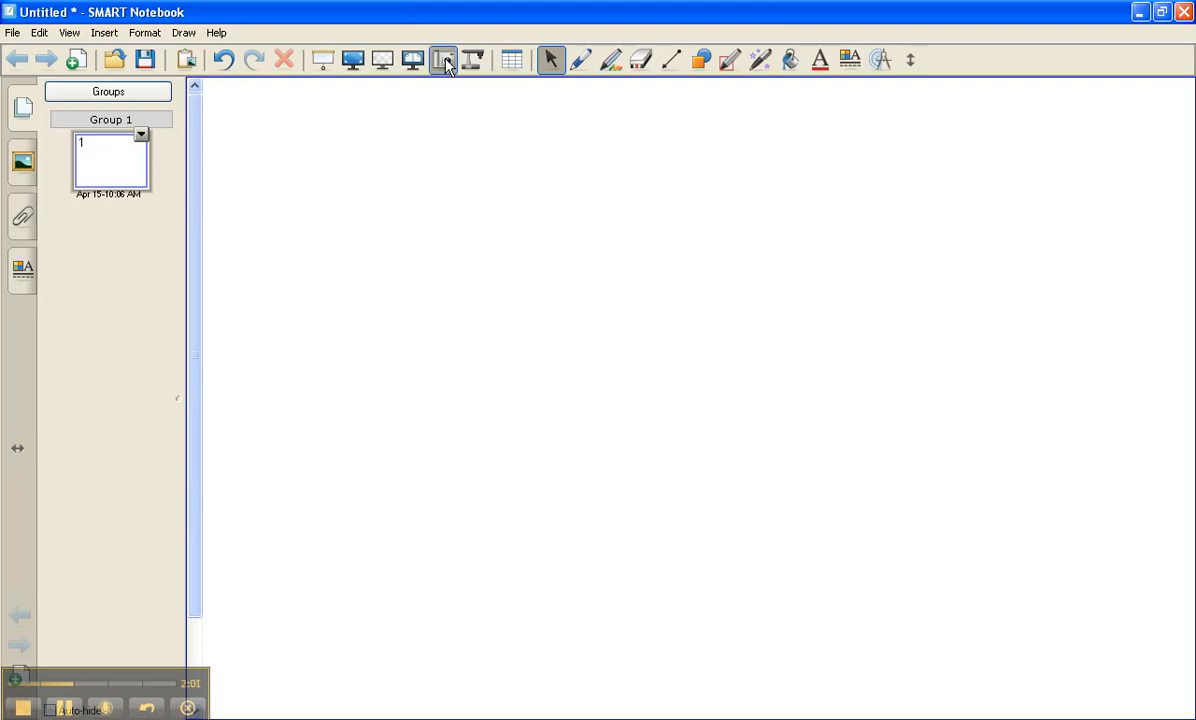
Step: Bring up the Capture toolbar and move it aside over the Adobe Reader page
left_click(442, 60)
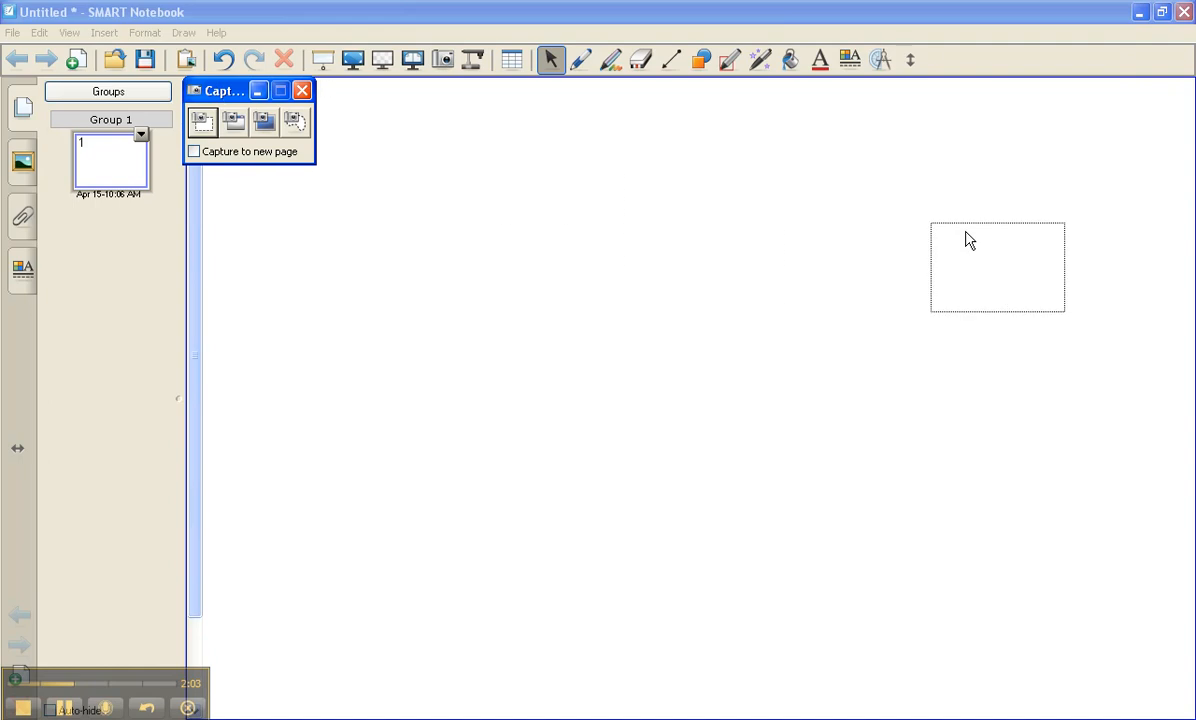
left_click_drag(224, 90, 1000, 112)
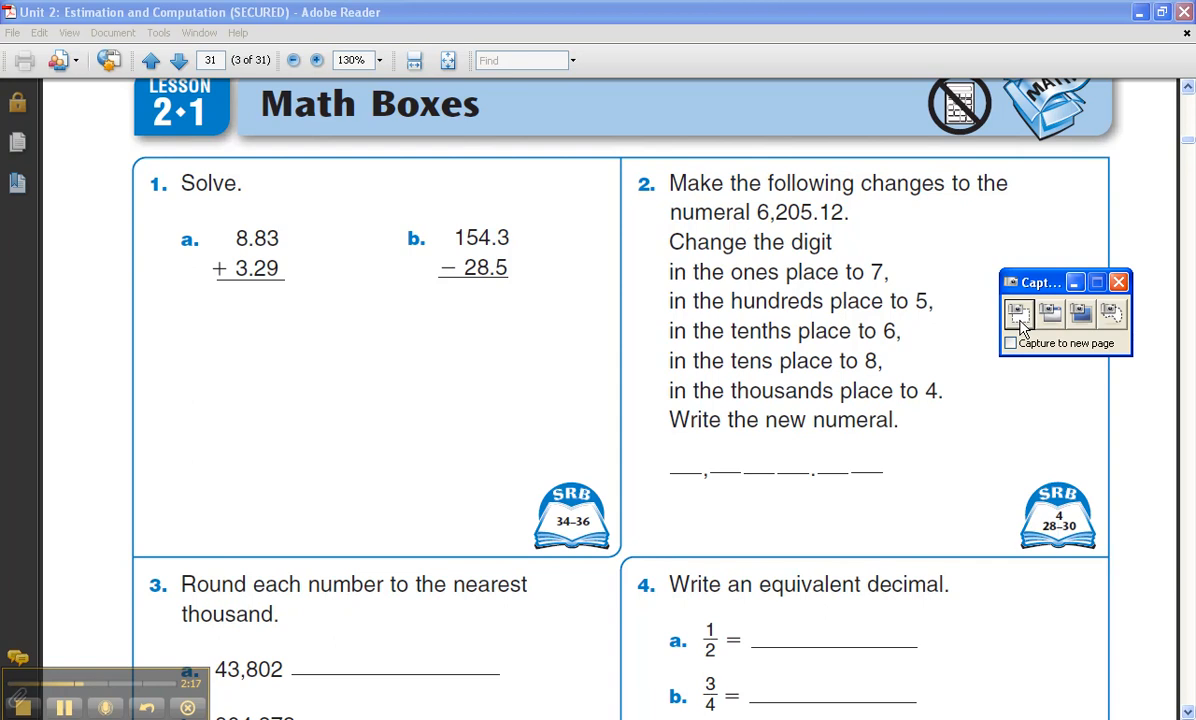
mouse_move(1060, 318)
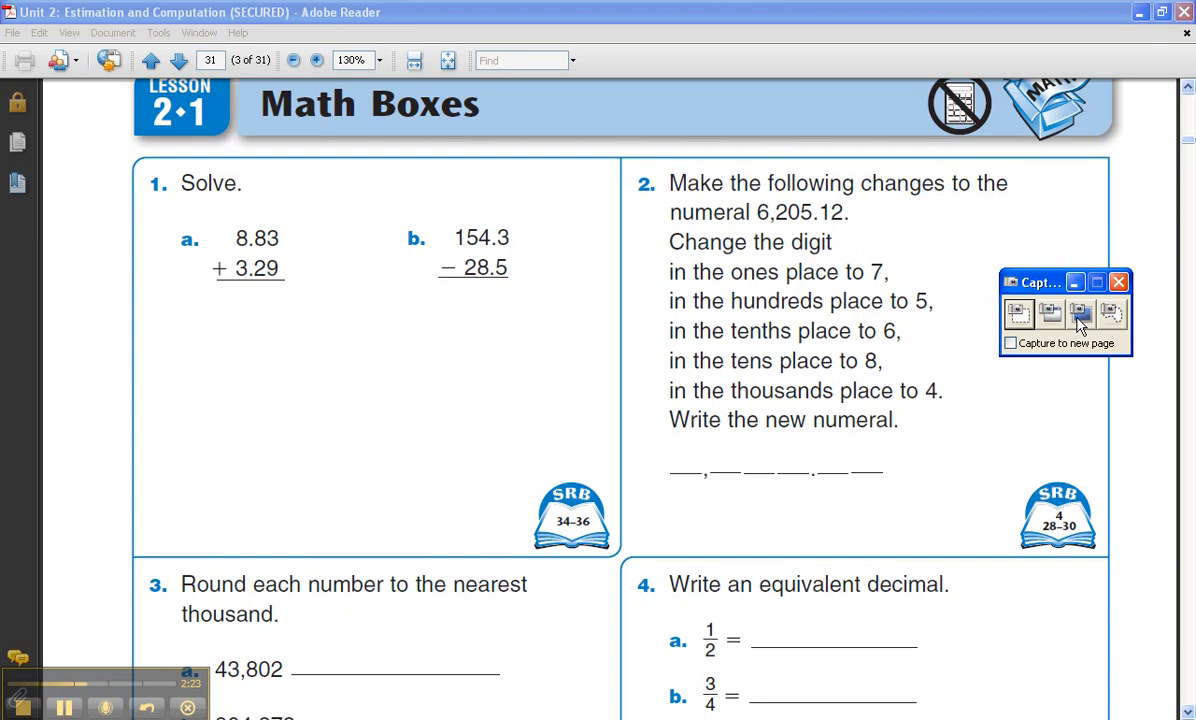
mouse_move(1118, 328)
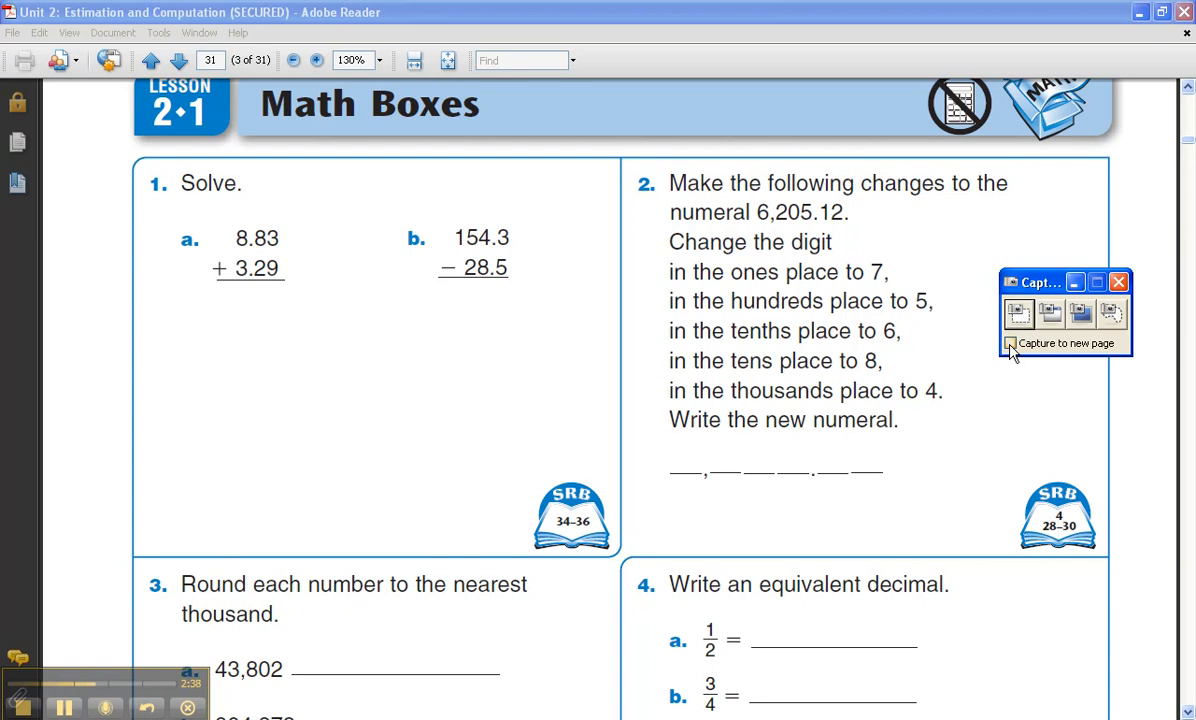
mouse_move(1016, 352)
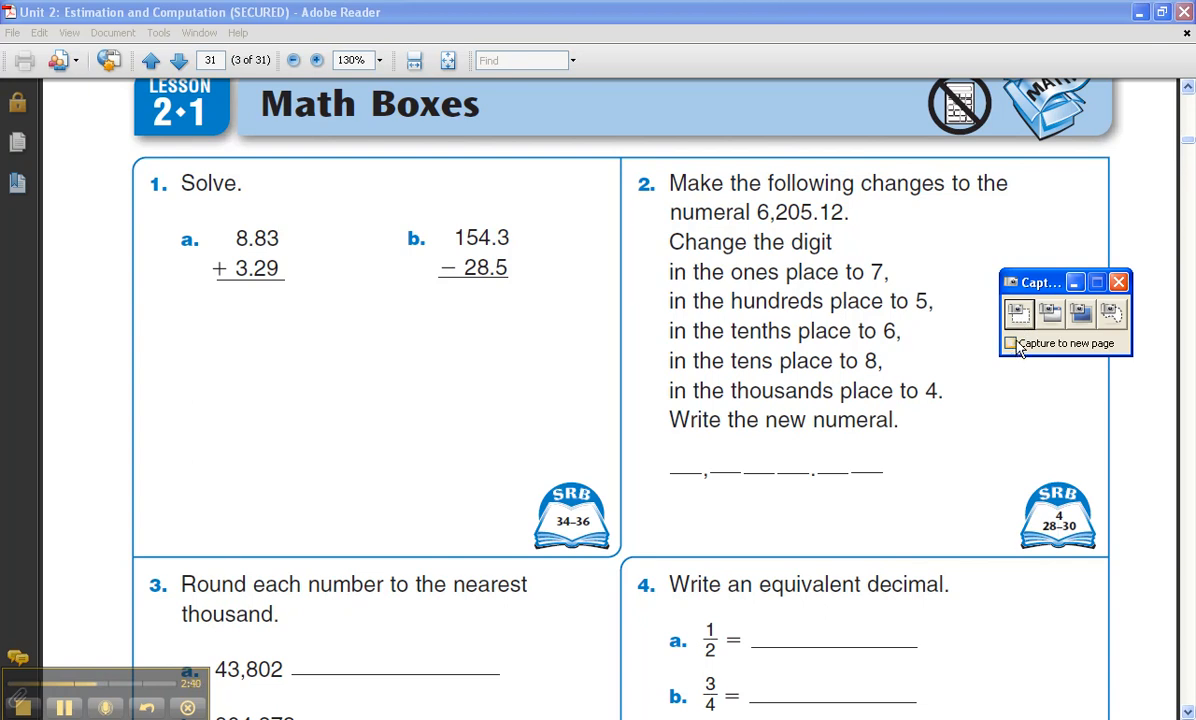
Step: Area-capture problem 1's Solve box (8.83 + 3.29, 154.3 − 28.5) into the notebook page
left_click(1118, 282)
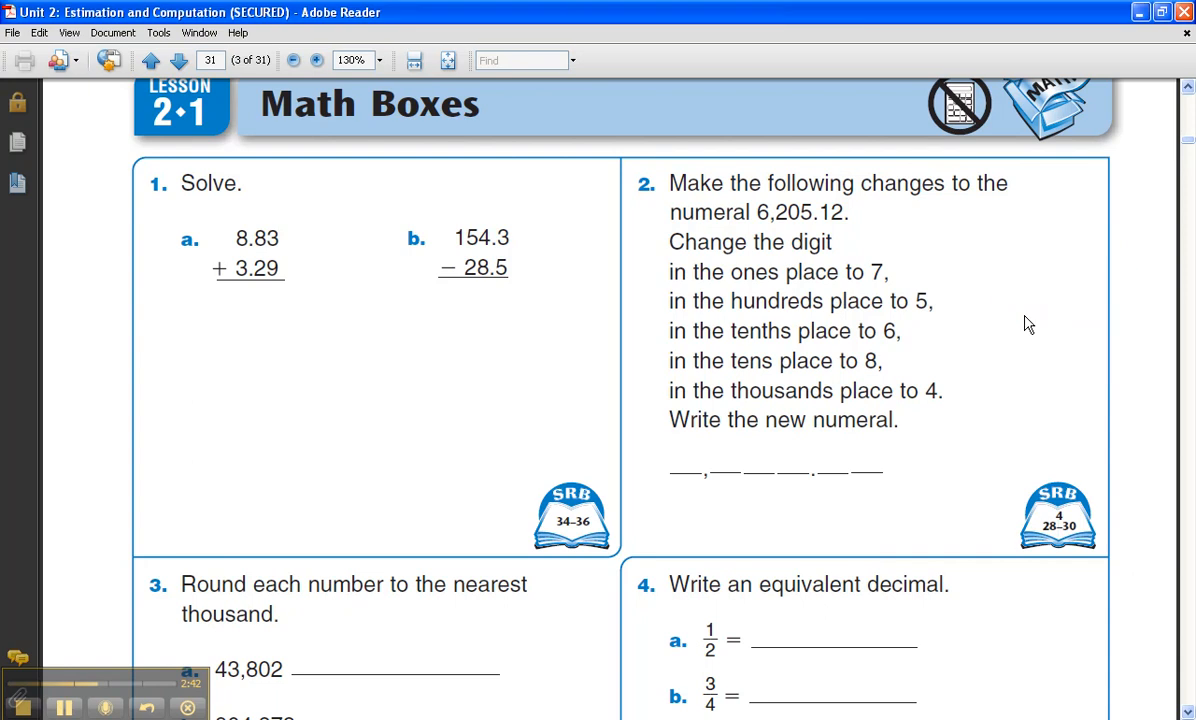
mouse_move(146, 168)
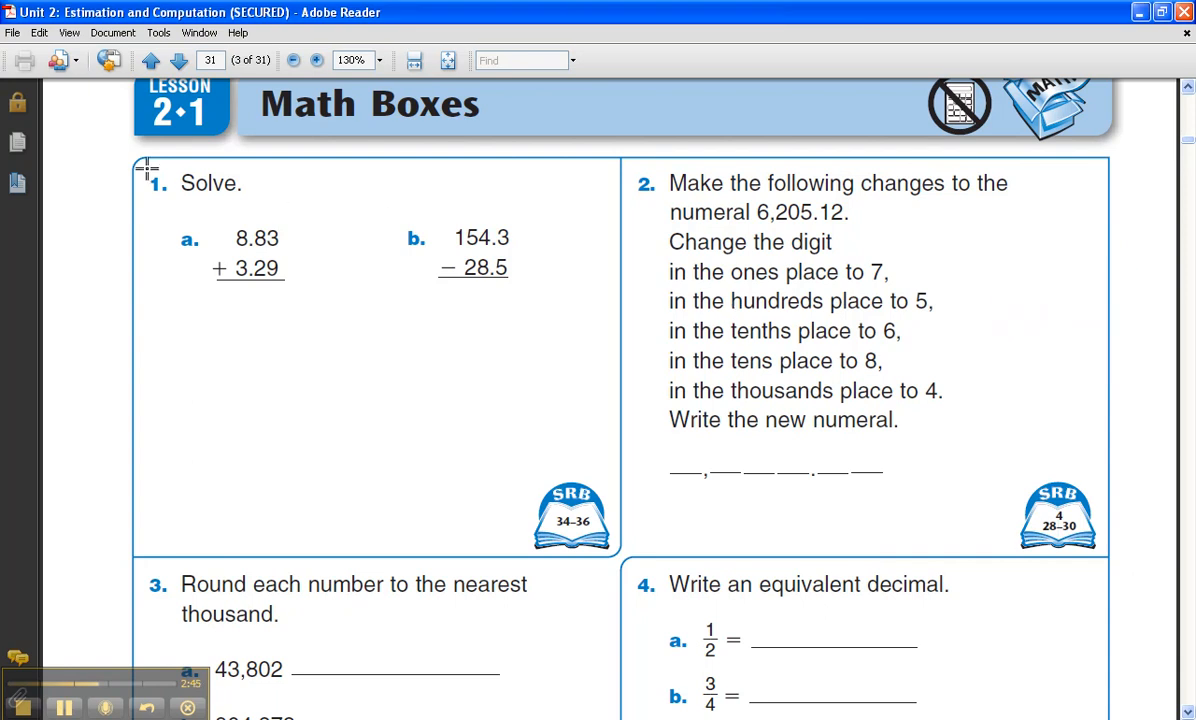
left_click_drag(144, 168, 490, 378)
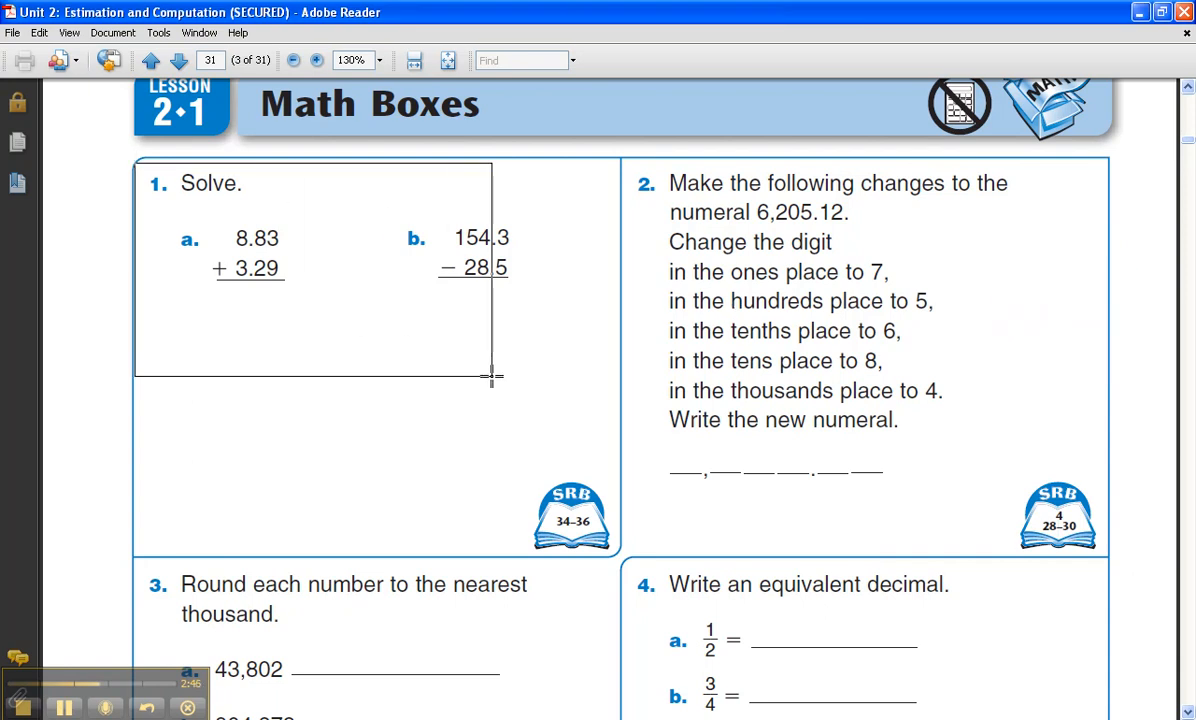
left_click_drag(490, 378, 608, 348)
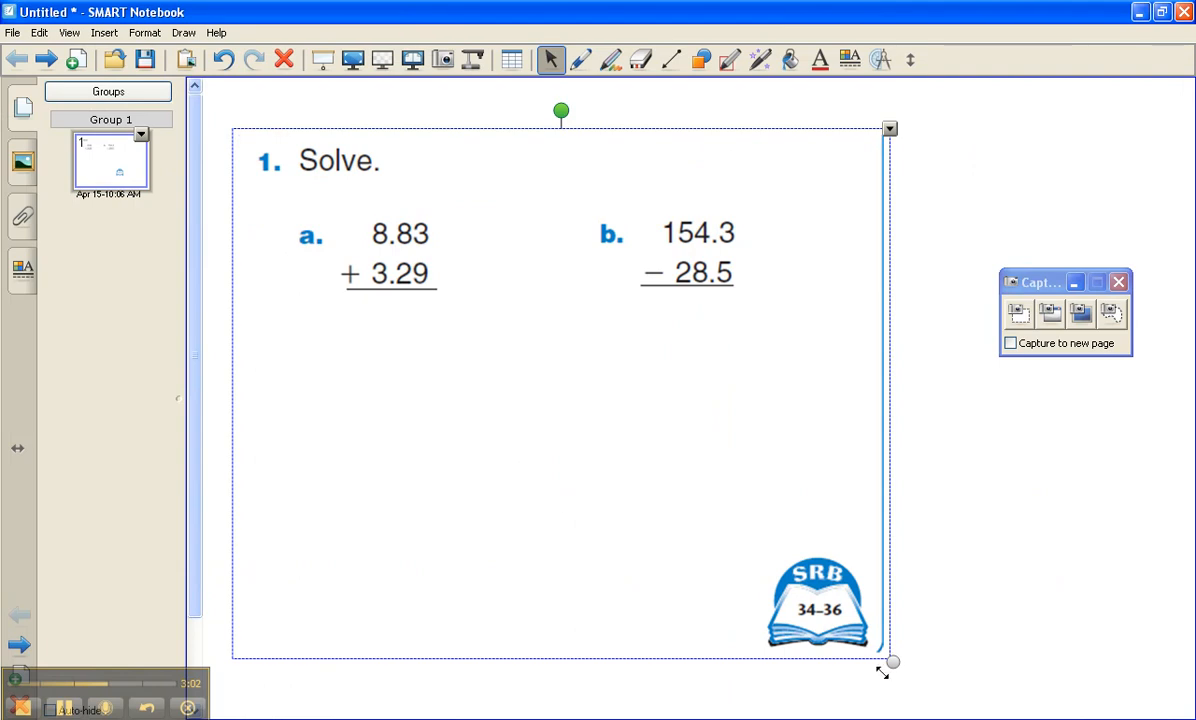
Step: Shrink the captured problem picture, then enlarge it to fill the page
left_click_drag(890, 662, 548, 388)
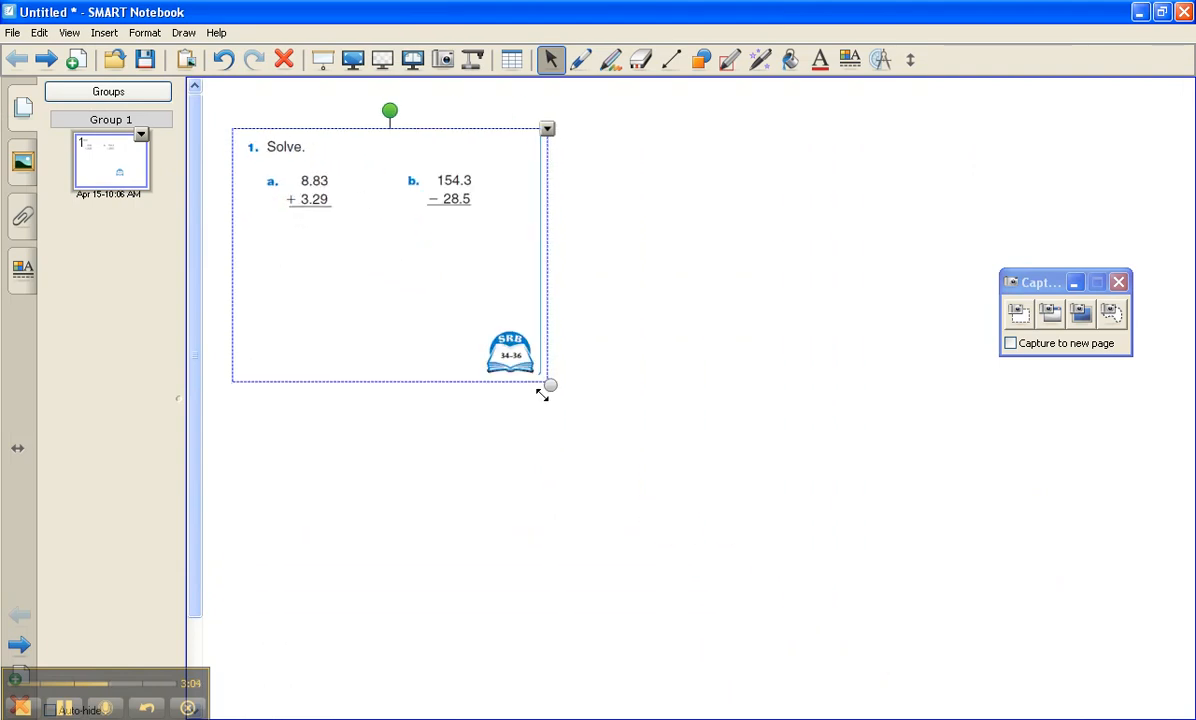
left_click_drag(548, 386, 806, 590)
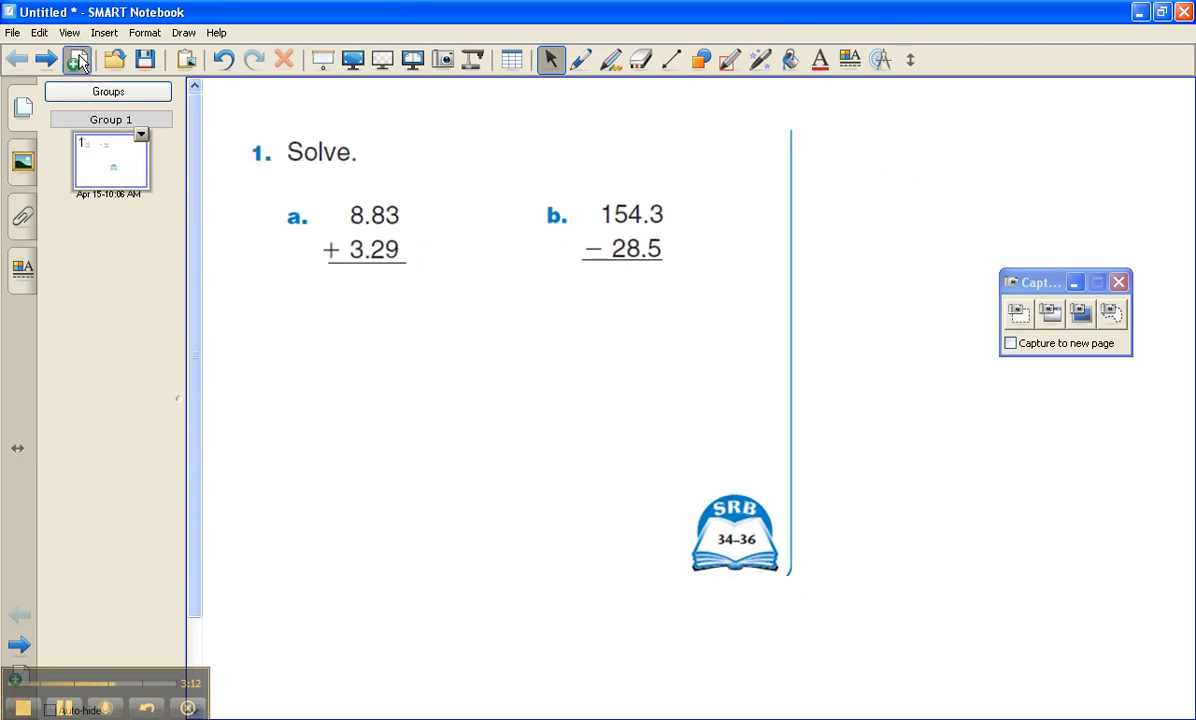
Step: Add page 2 with captured problem 2 on 6,205.12, check both pages, and return to the PDF
left_click(76, 60)
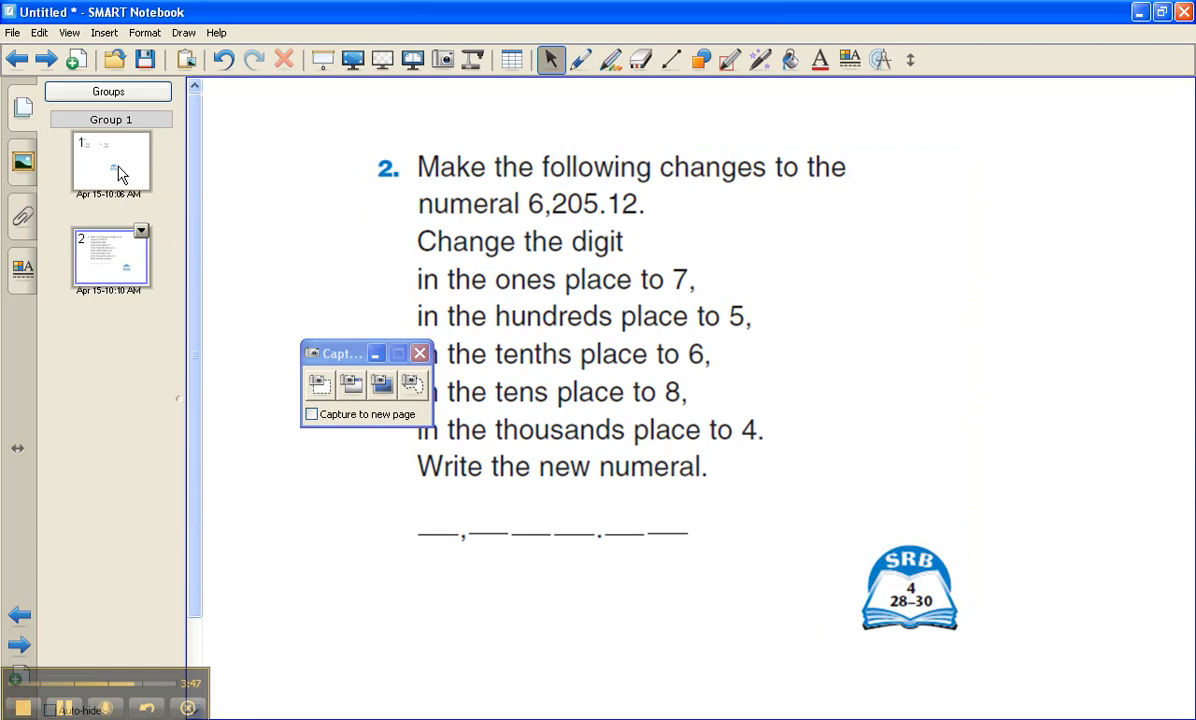
left_click(110, 160)
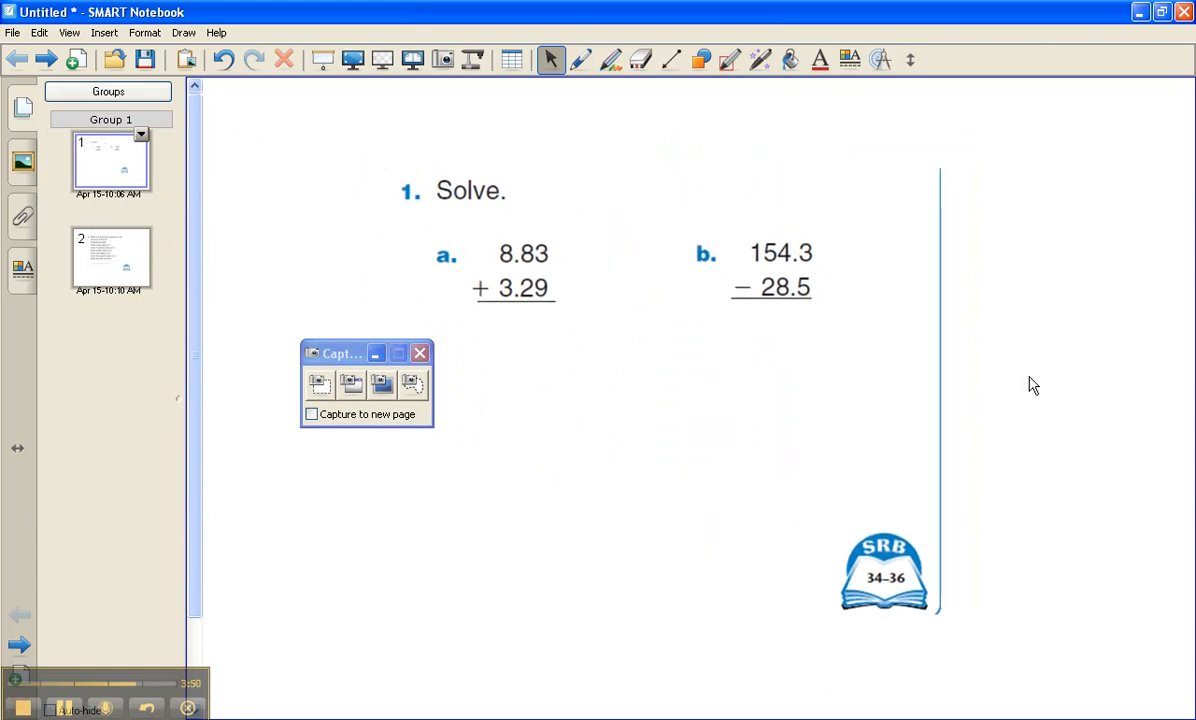
mouse_move(844, 364)
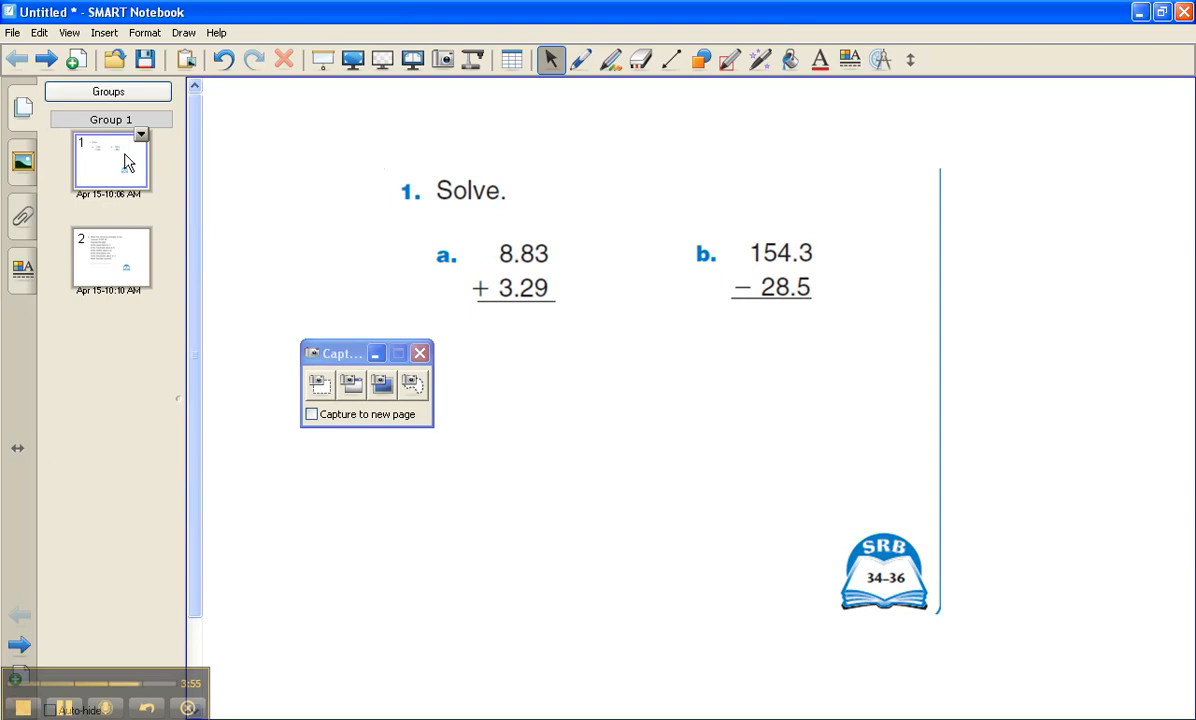
left_click(44, 60)
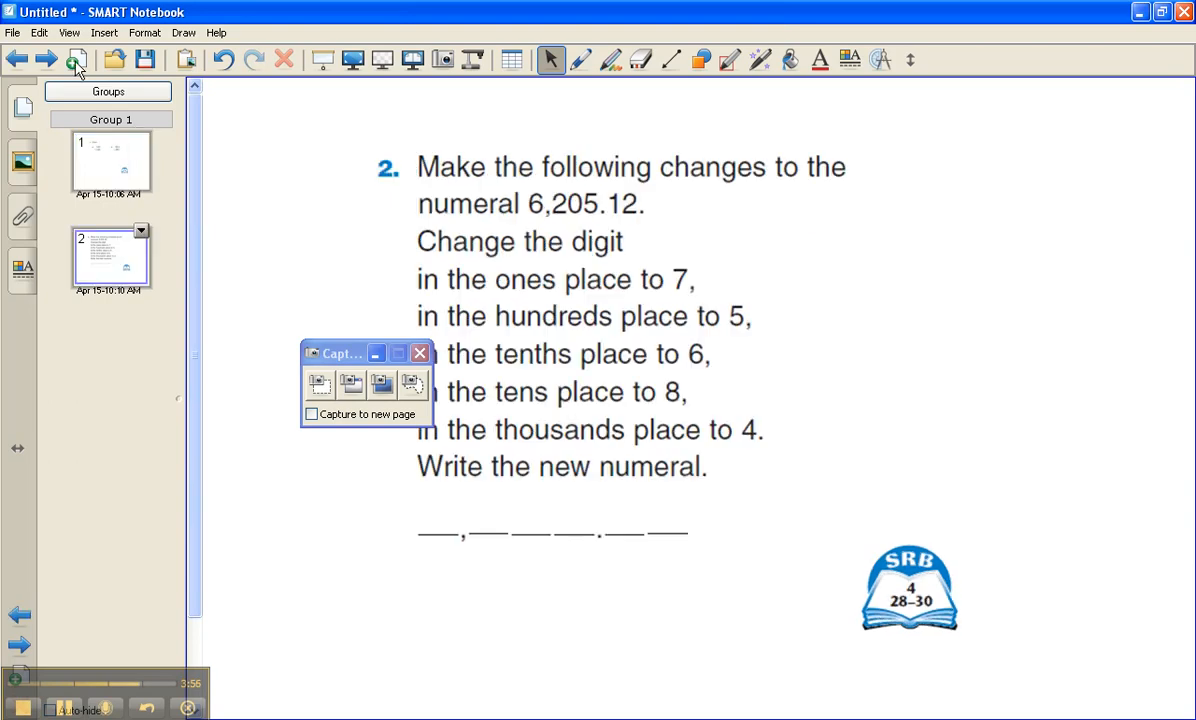
left_click(76, 60)
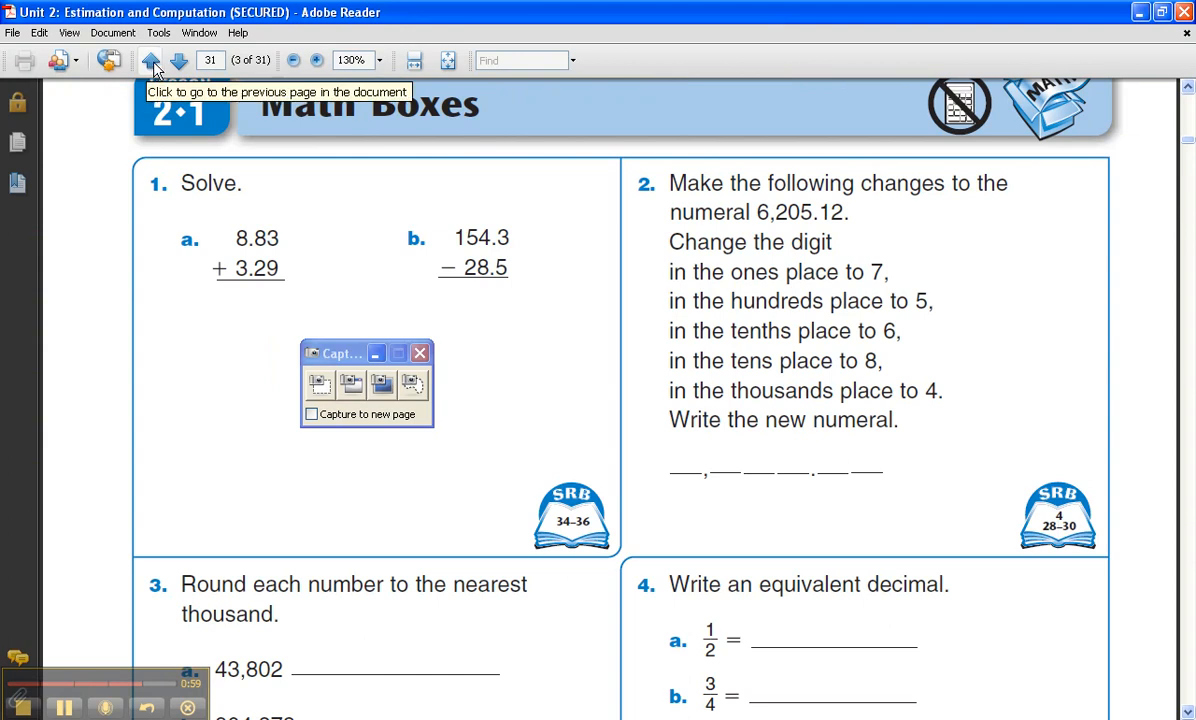
Step: Go to page 32 and area-capture Estimate problems 3 and 4 onto a third notebook page
left_click(178, 60)
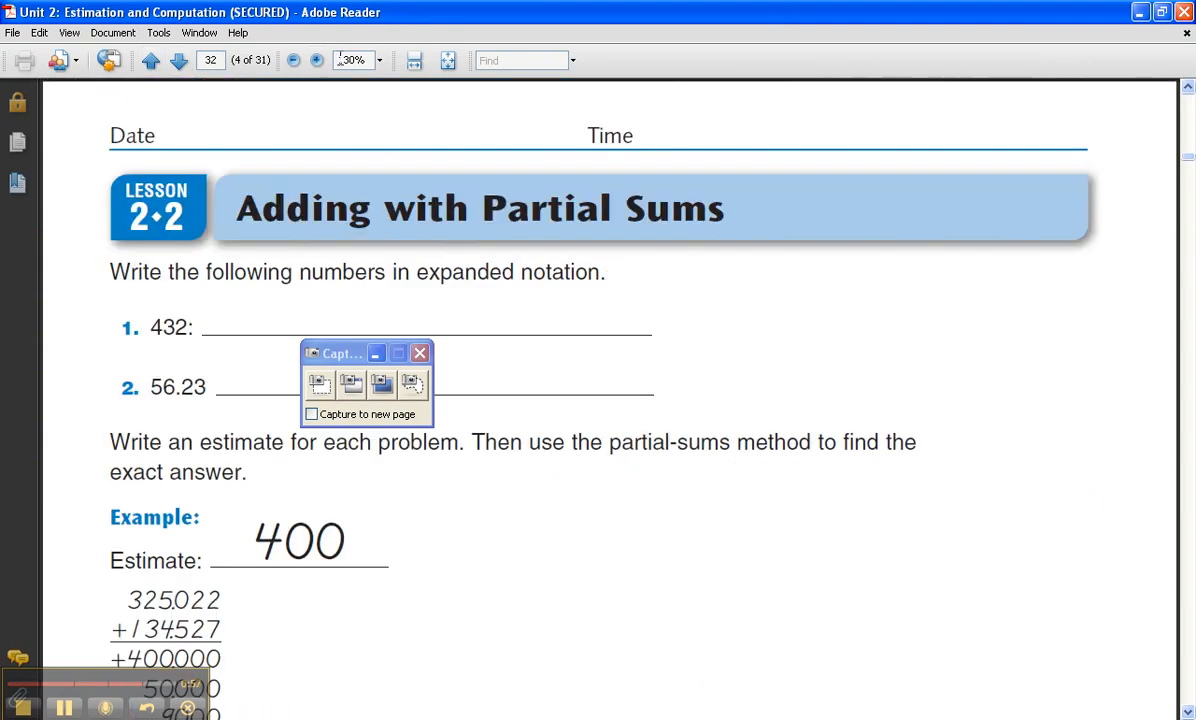
left_click(412, 60)
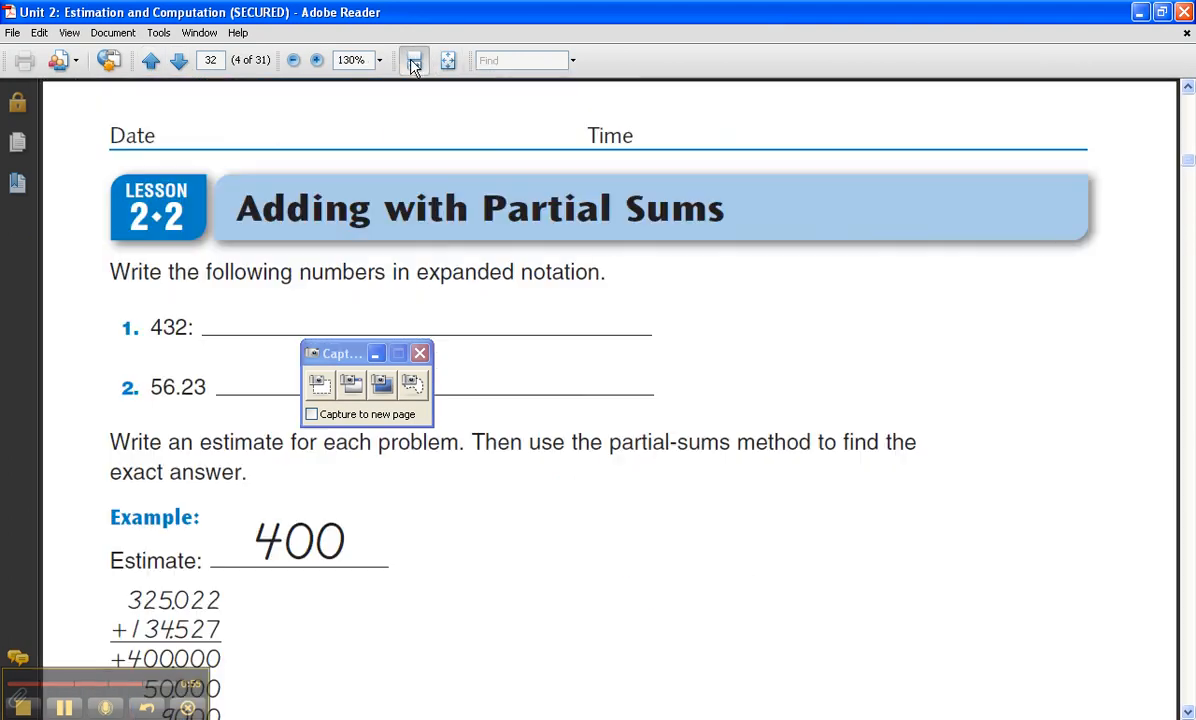
scroll("down", 3)
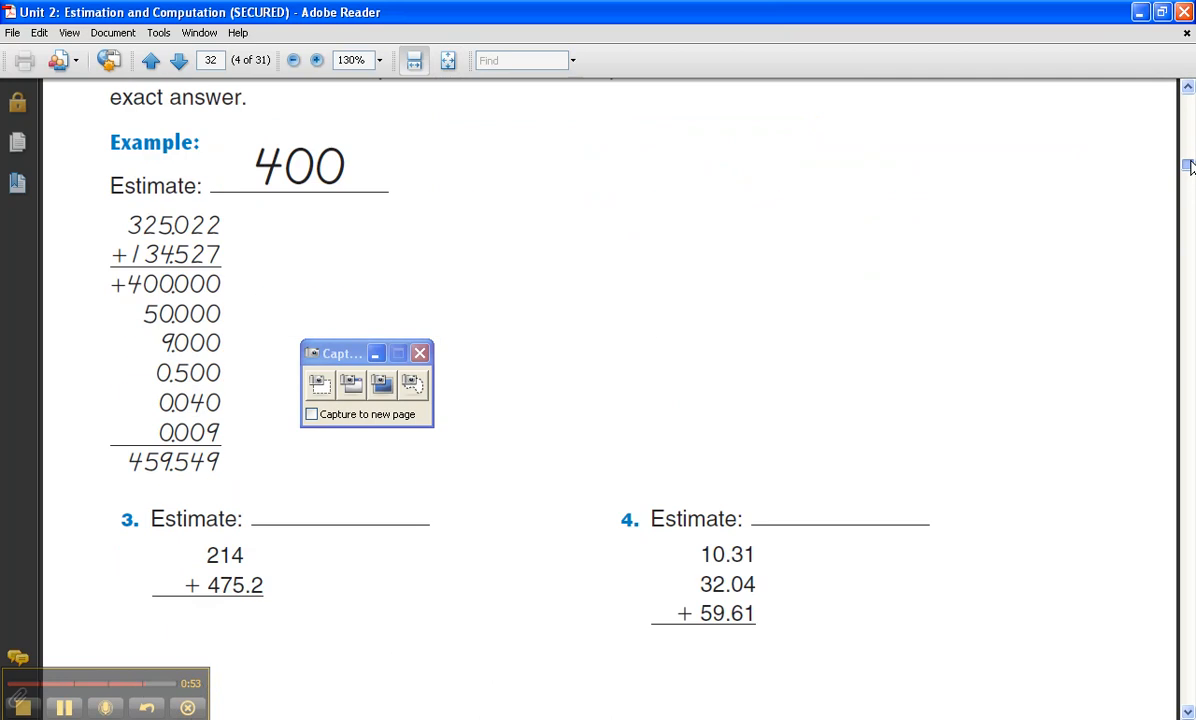
left_click_drag(730, 300, 868, 376)
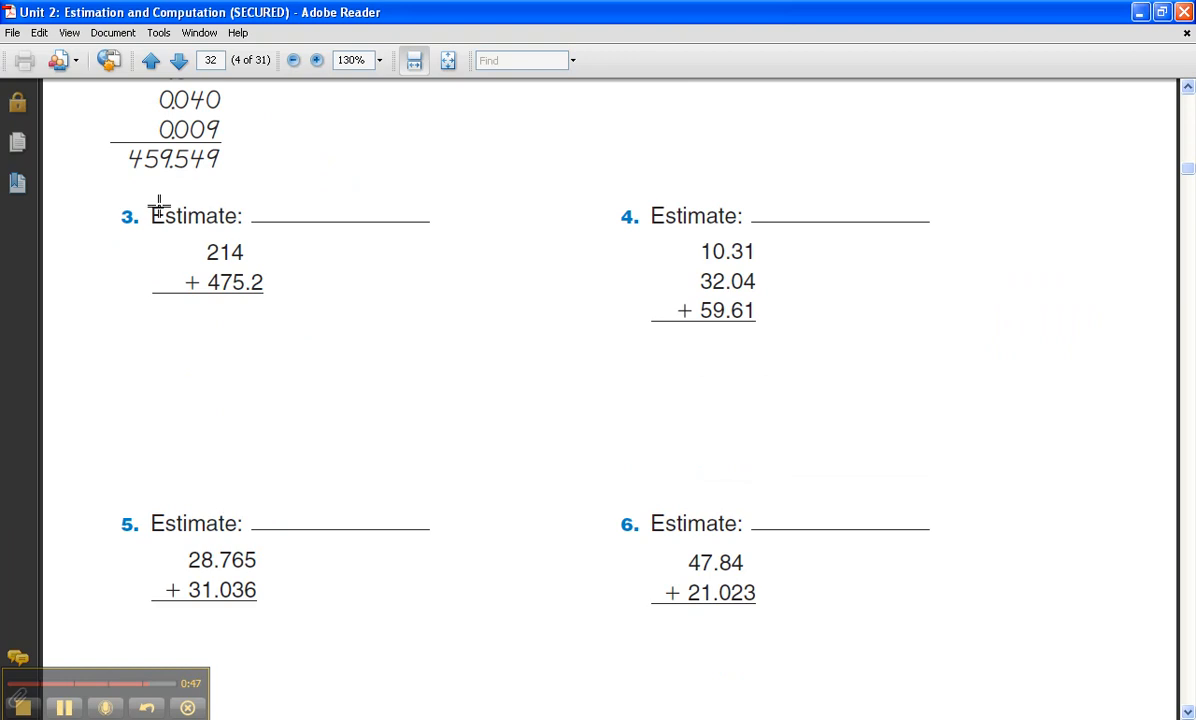
left_click_drag(156, 206, 990, 372)
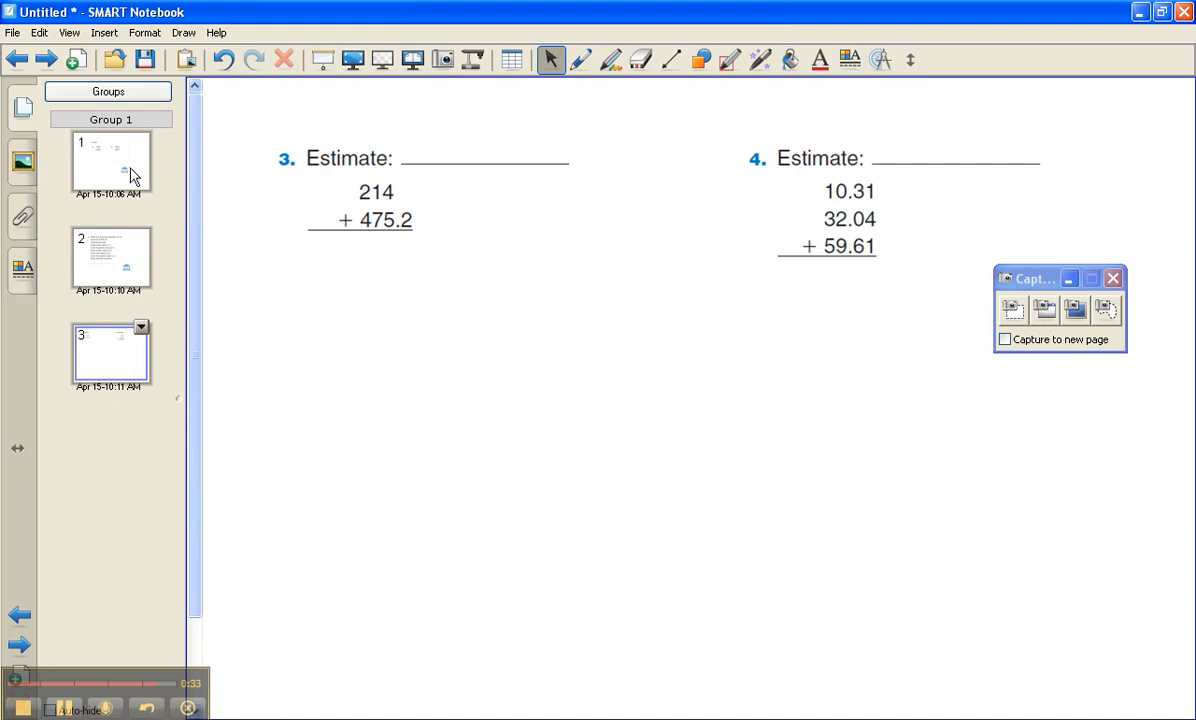
left_click(110, 256)
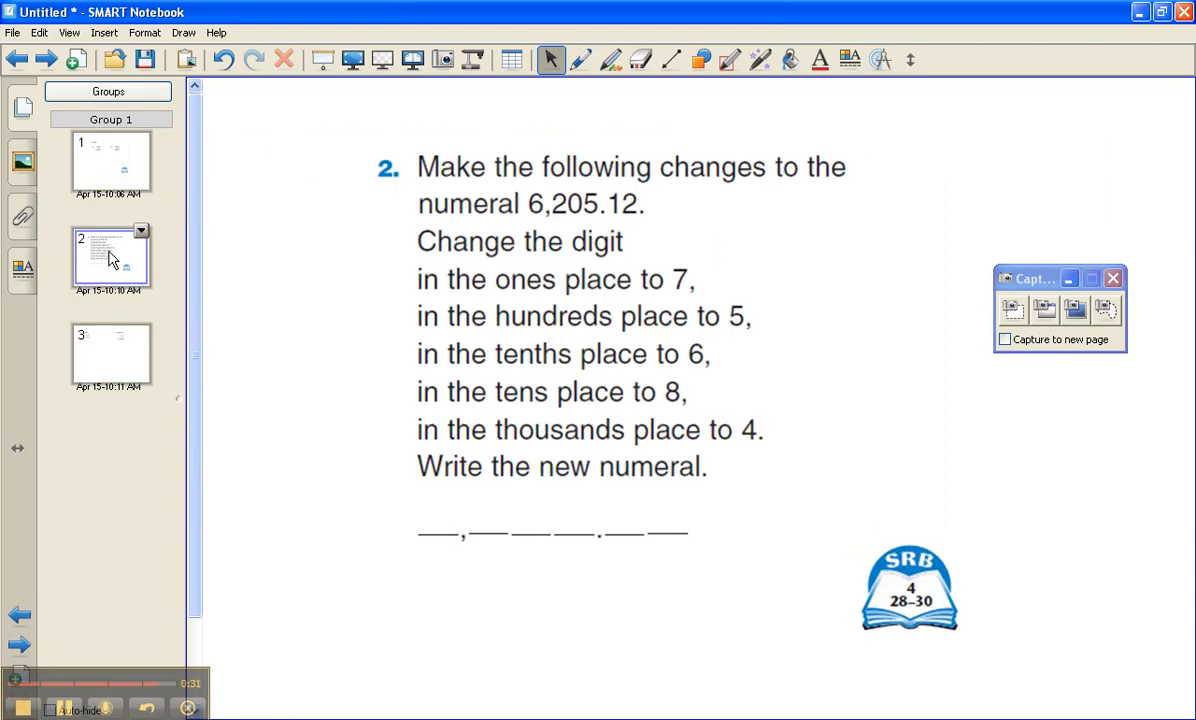
left_click(110, 356)
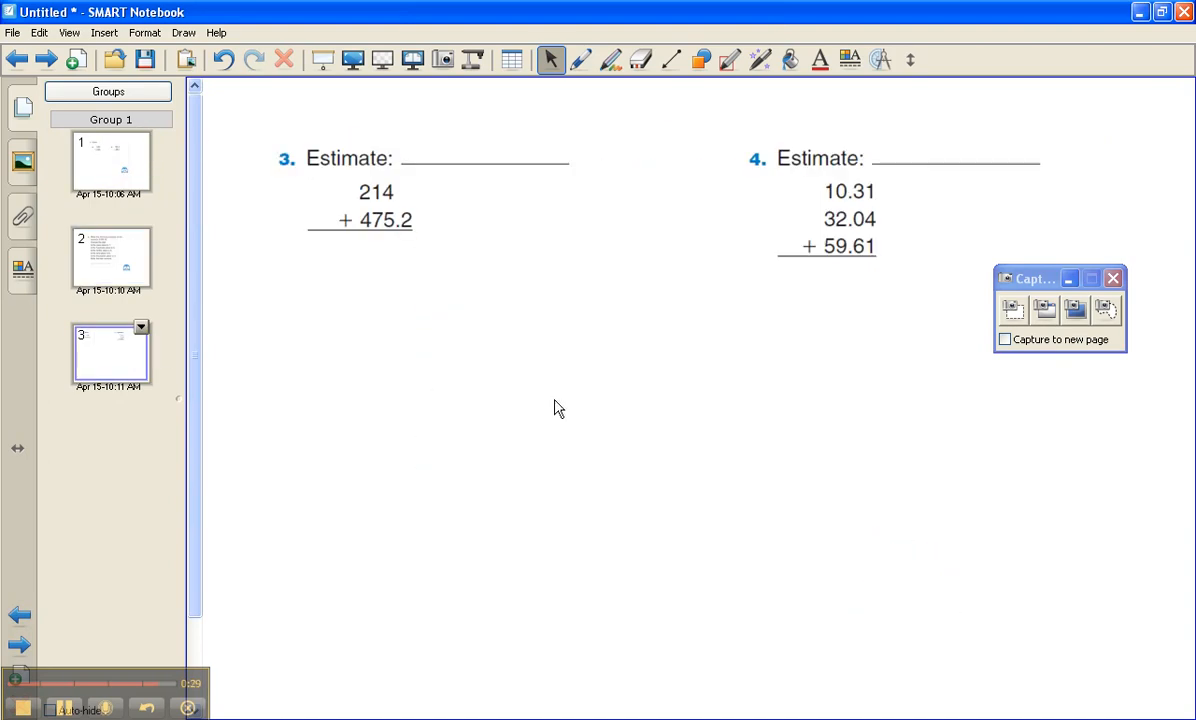